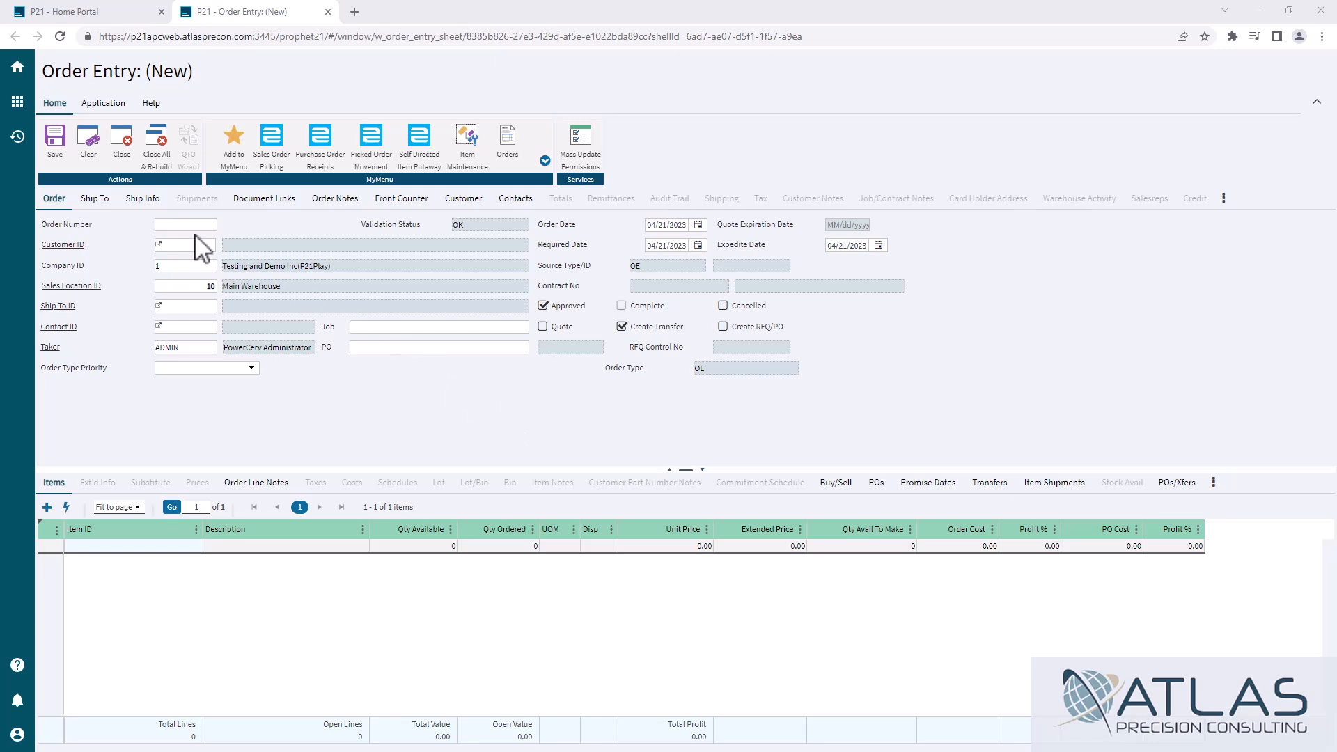
- Look at the order's Ship Info tab, then return to the main order tab
click(144, 198)
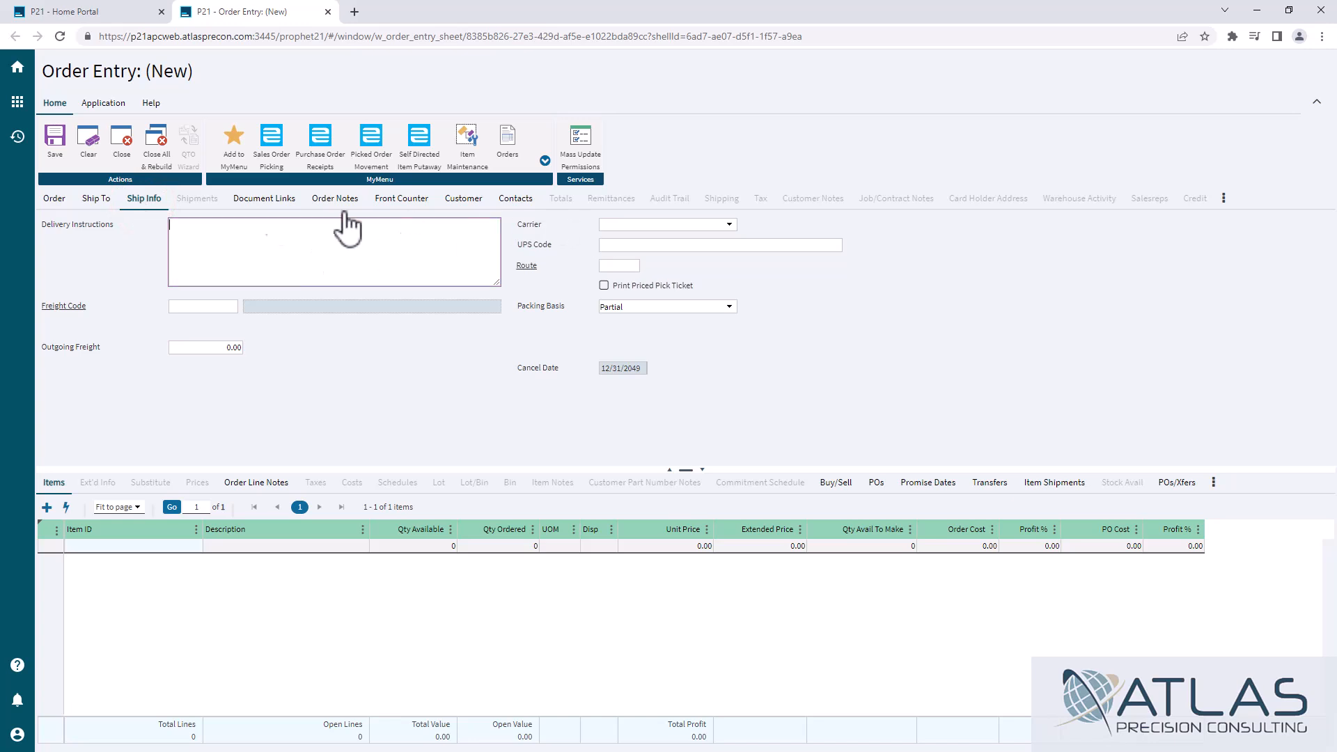
click(53, 198)
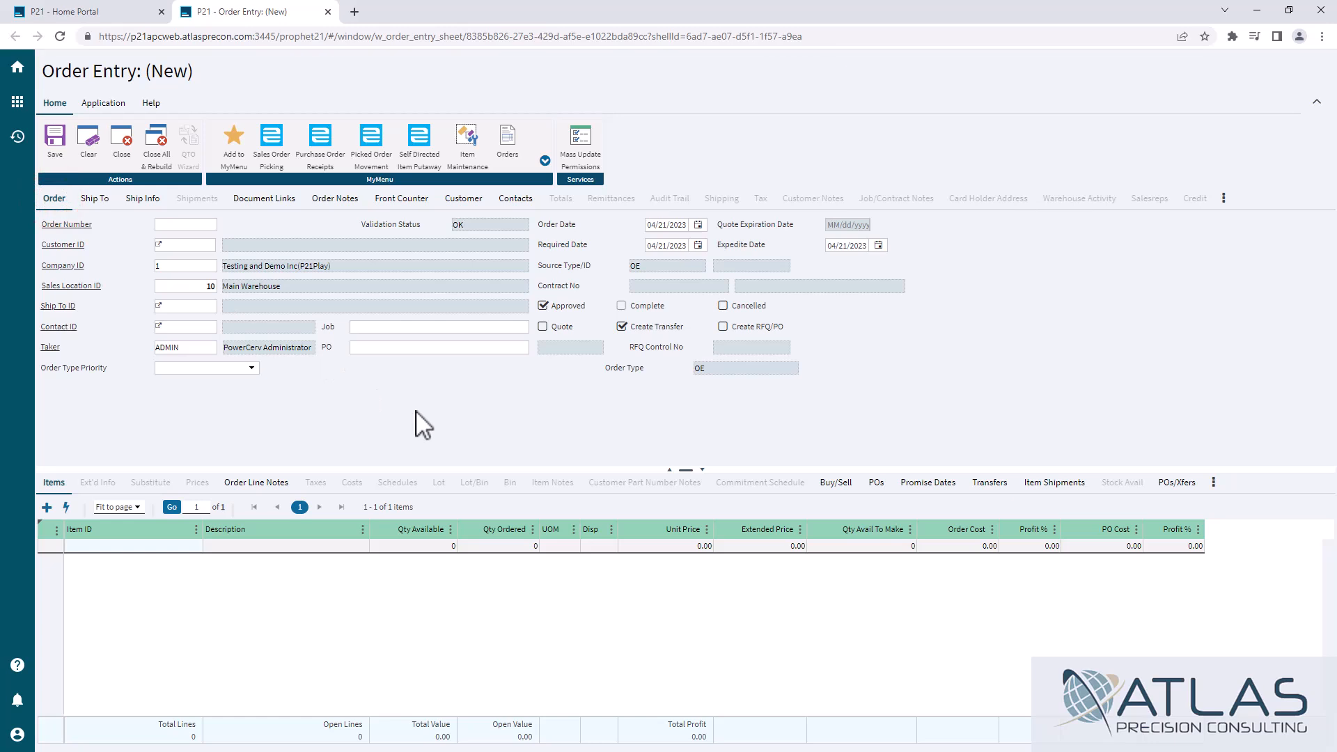
click(185, 224)
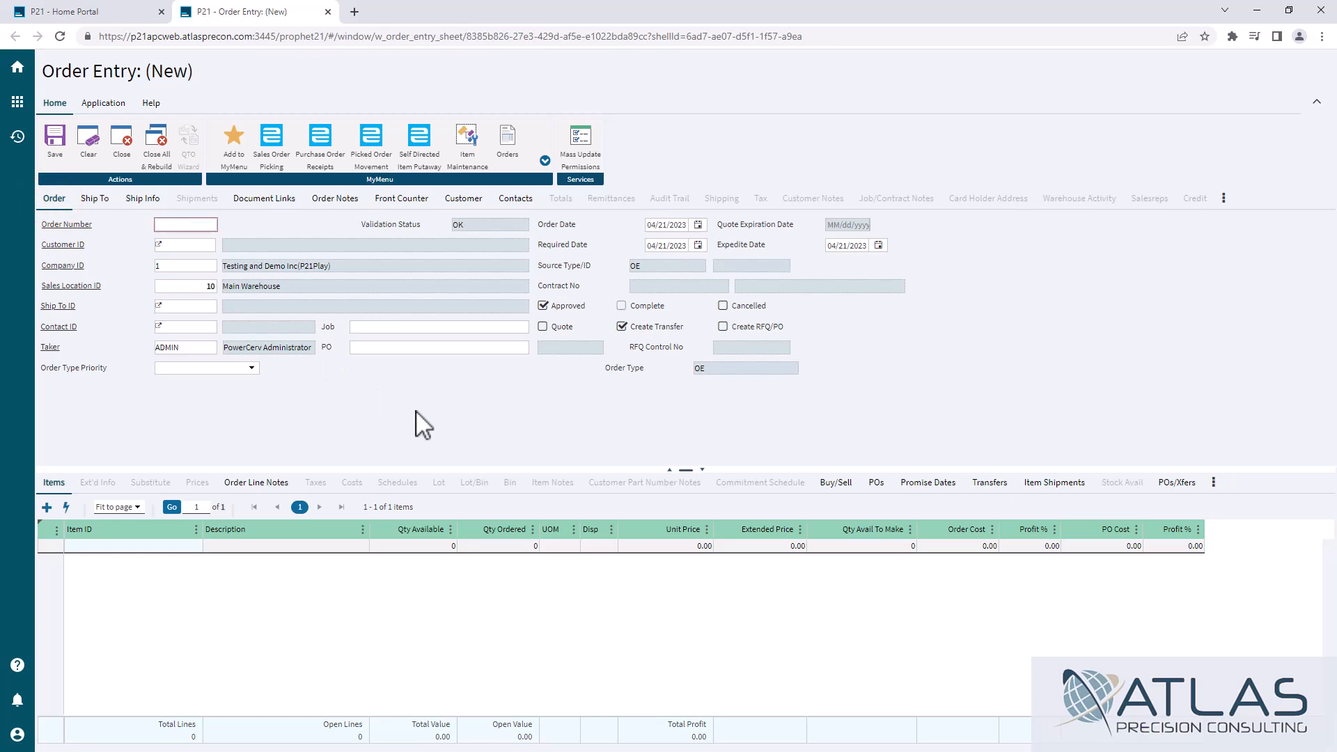
click(185, 224)
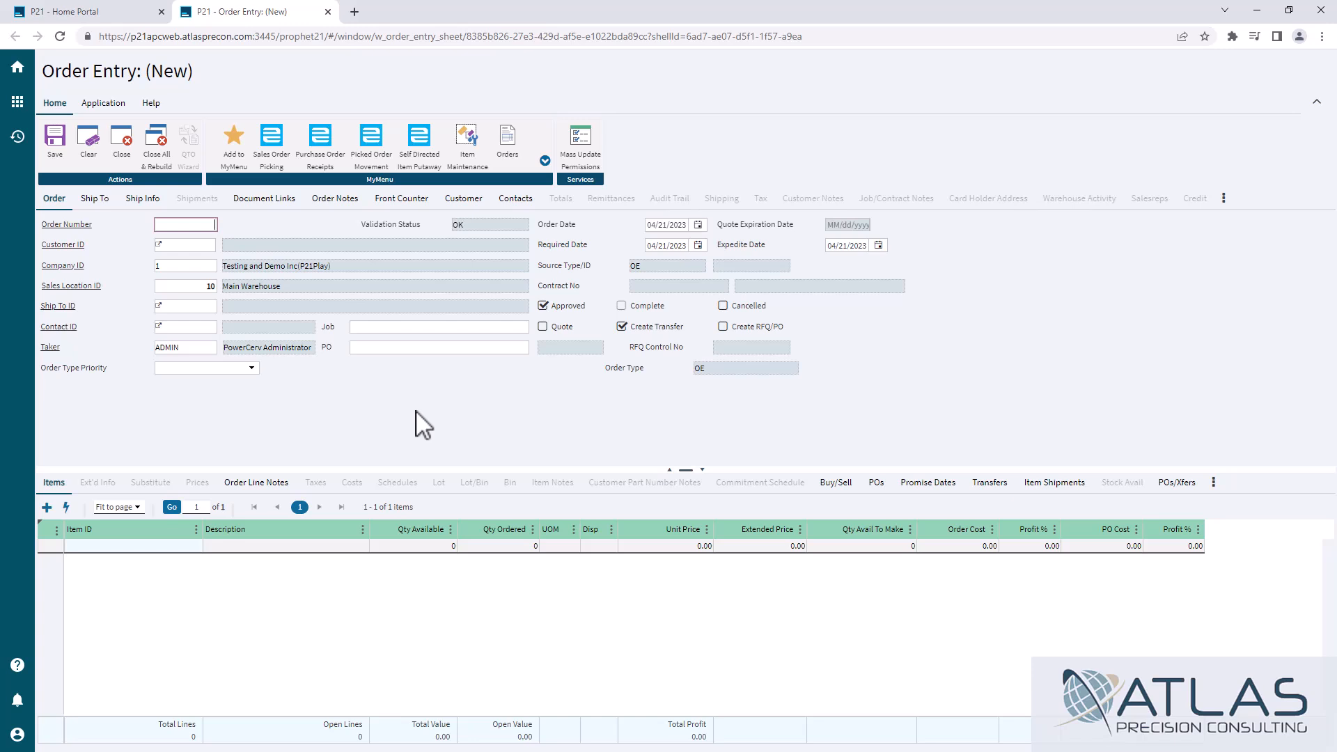
- Open the DynaChange Screen Designer, check OE_order_tab-V1's role assignments, and create a new design
right_click(349, 396)
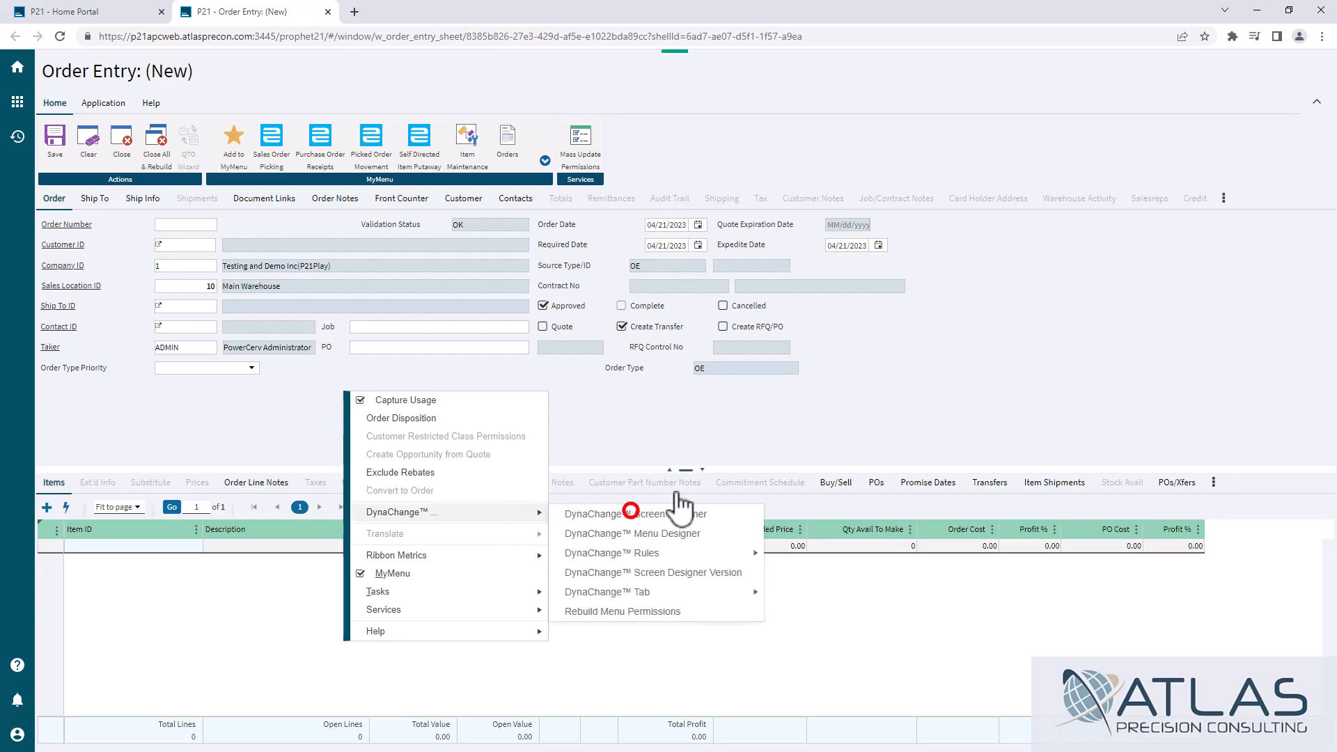
click(628, 514)
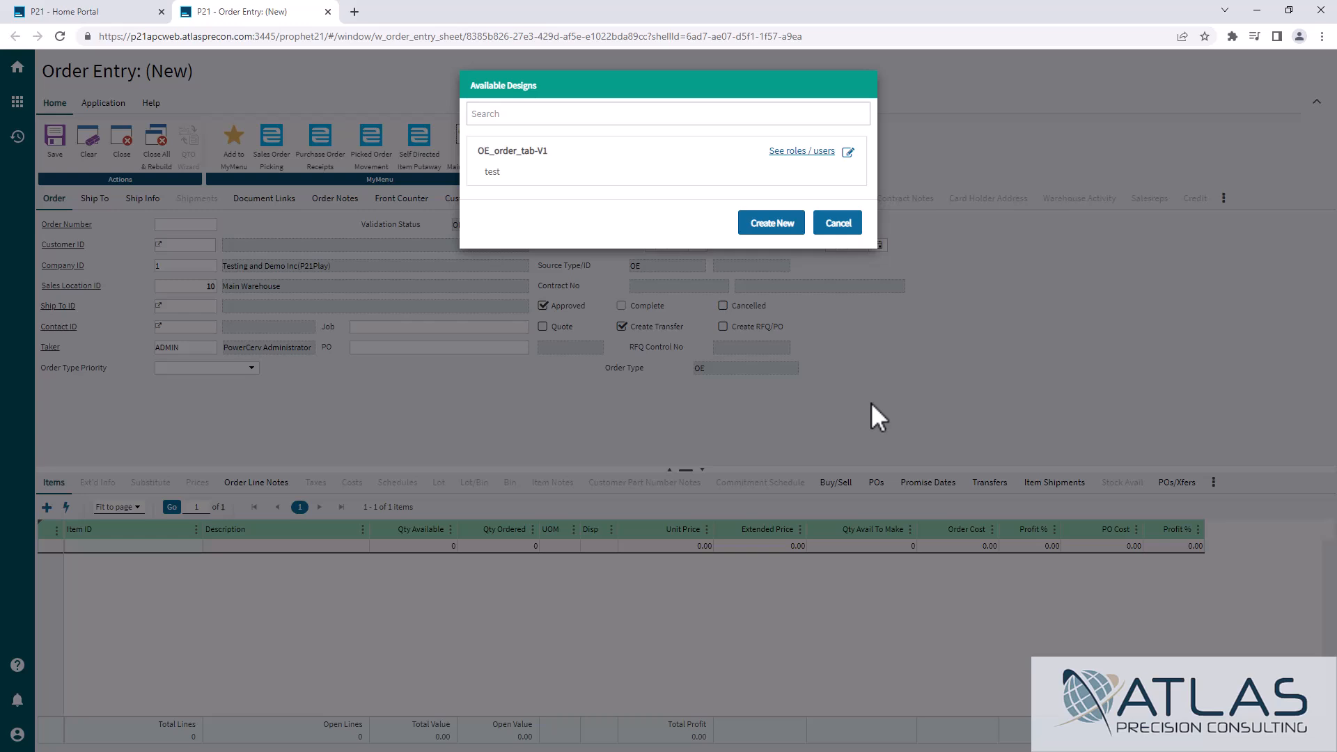
mouse_move(868, 360)
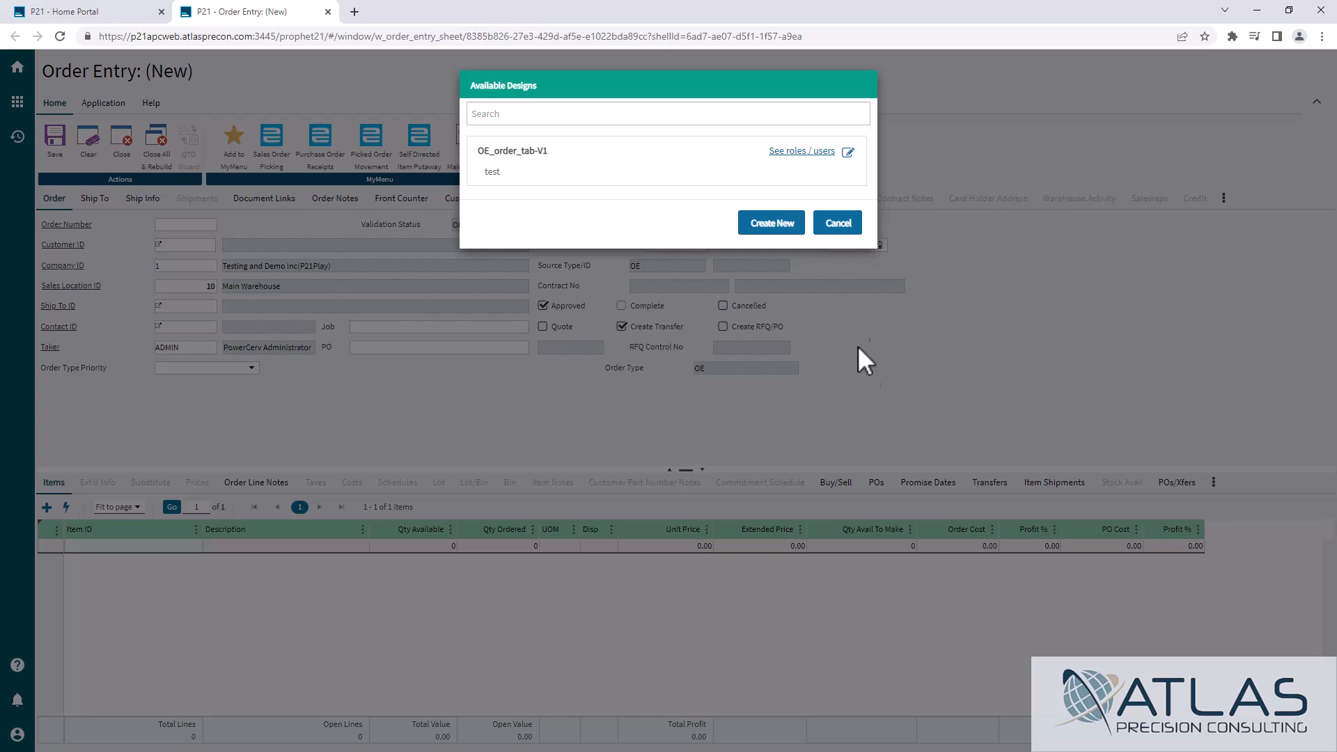
click(802, 151)
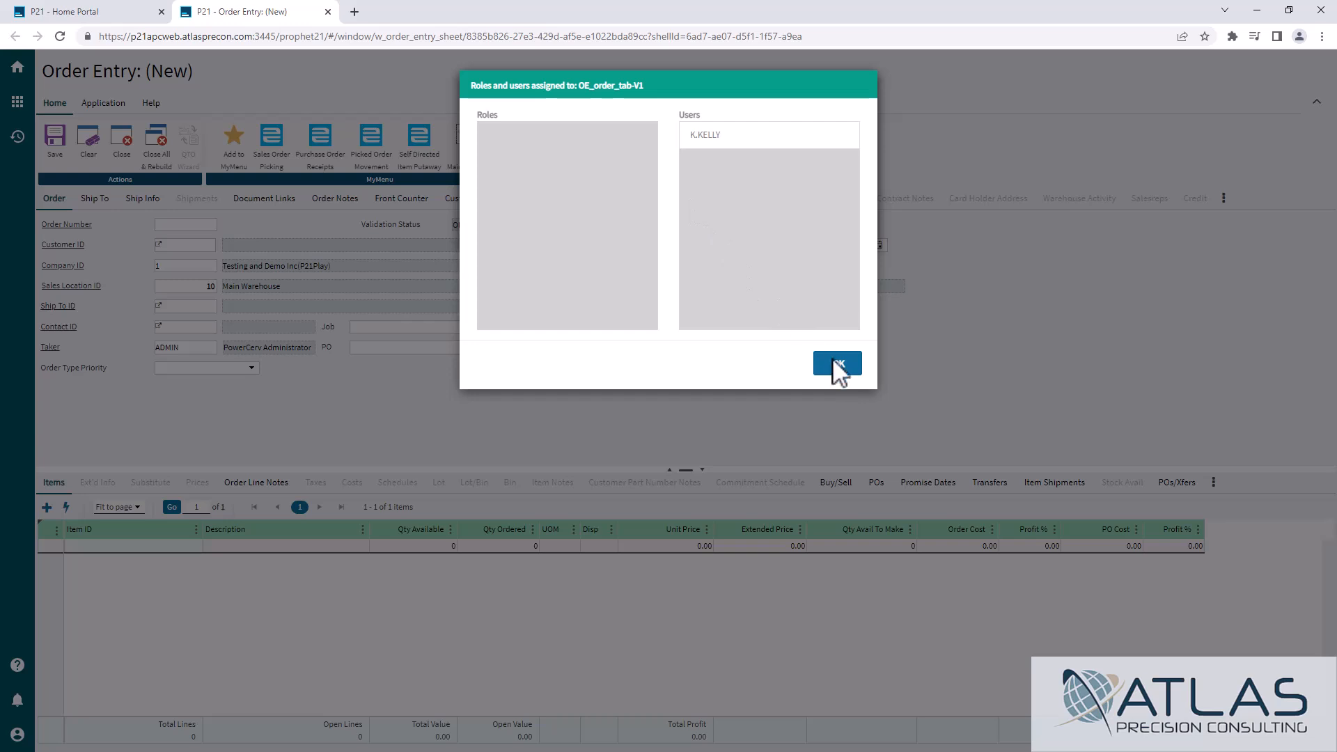
click(836, 363)
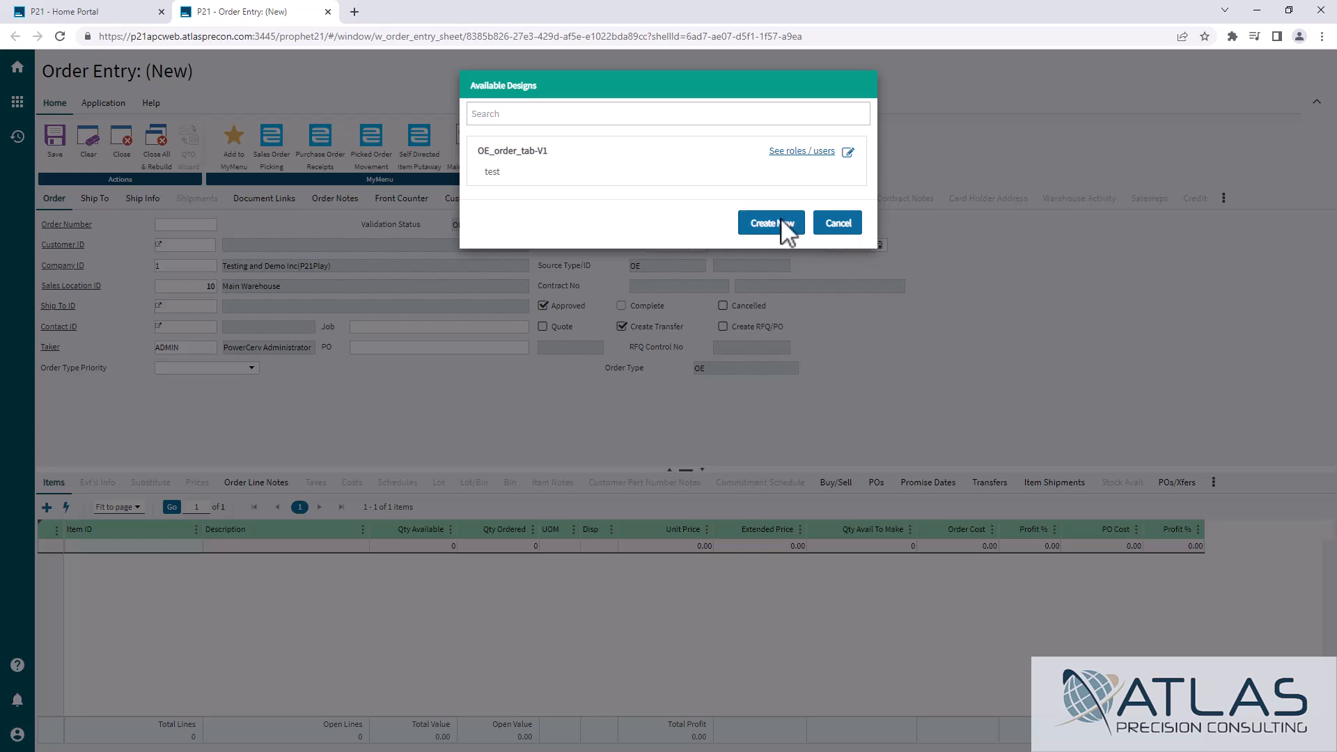
click(770, 223)
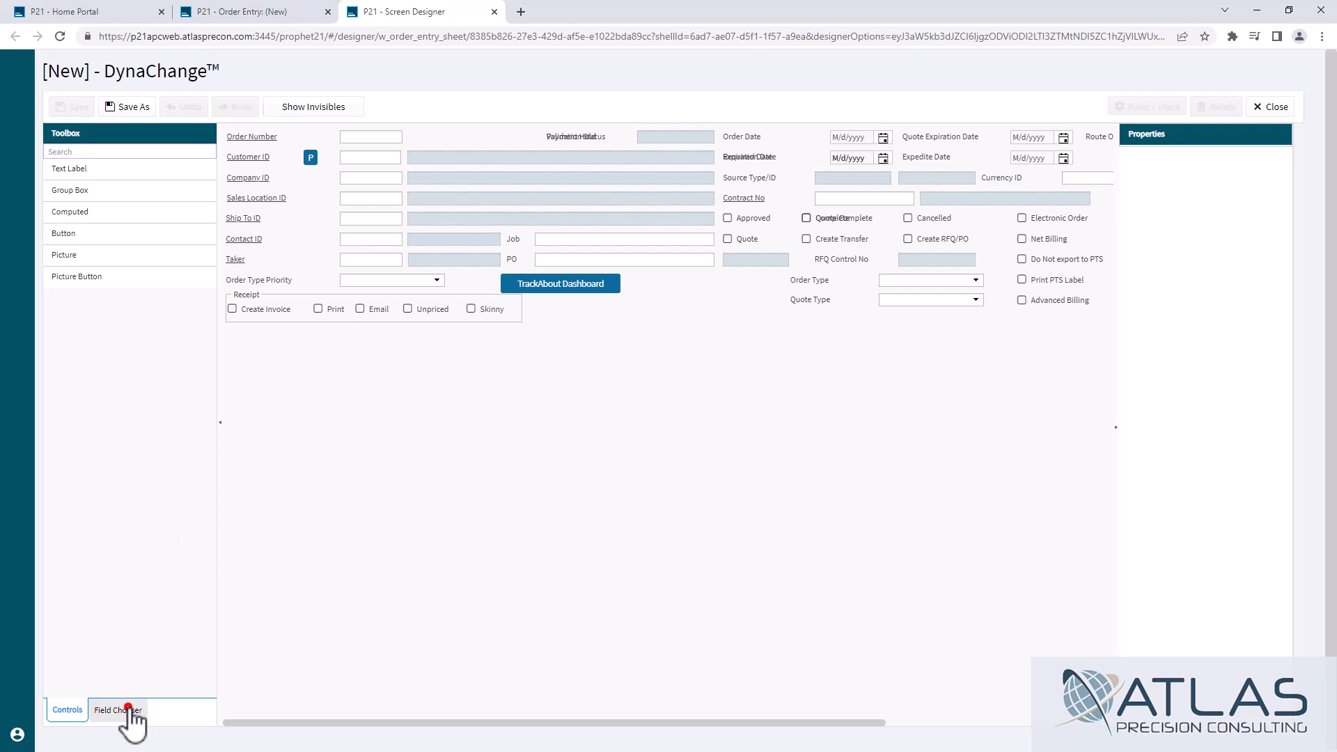
- From the Field Chooser, place Profit Percent below Carrier, then select Delivery Instructions
click(117, 709)
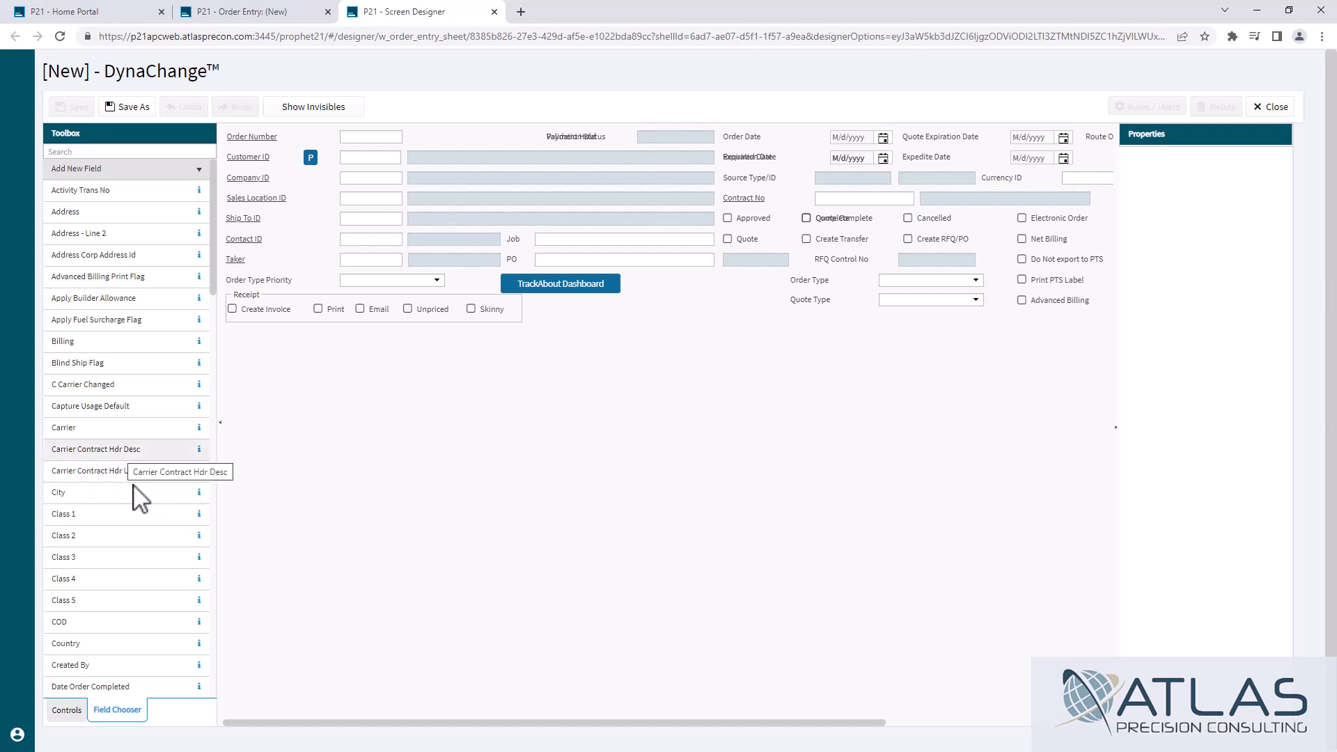
mouse_move(72, 429)
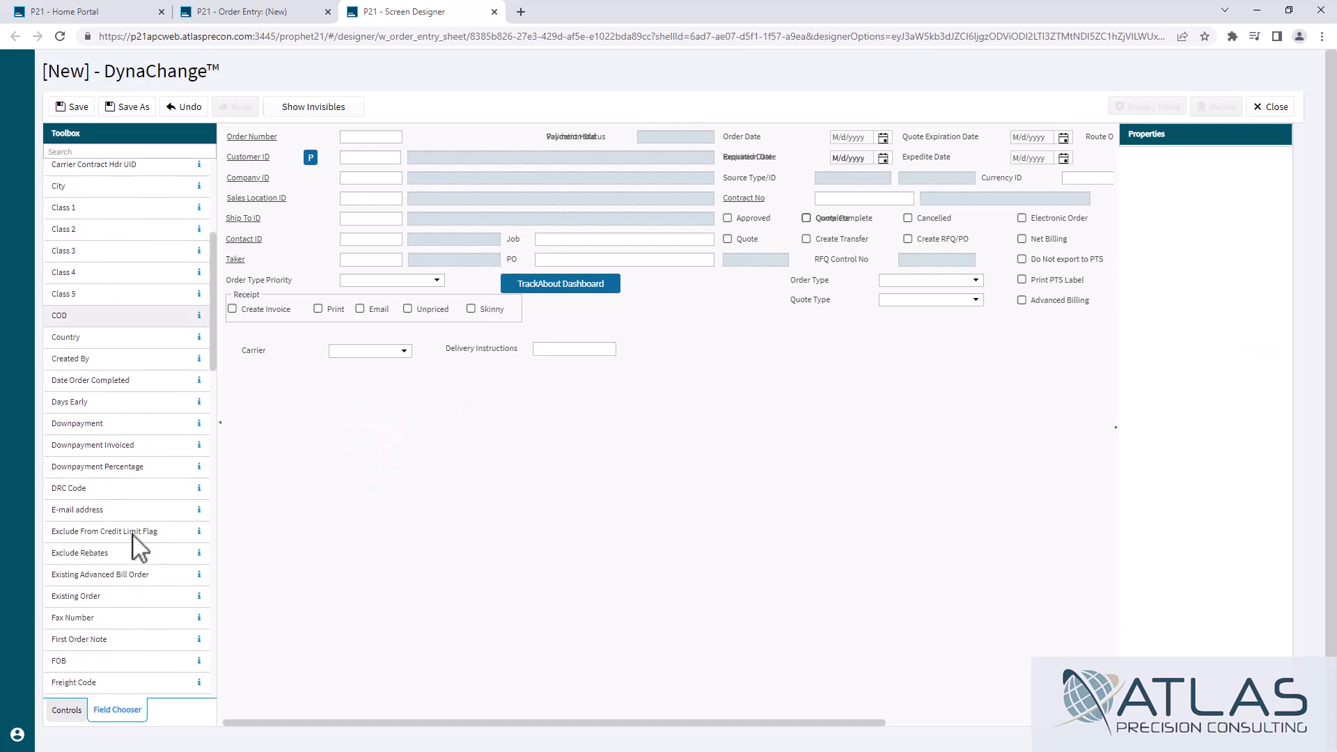
scroll(down, 3)
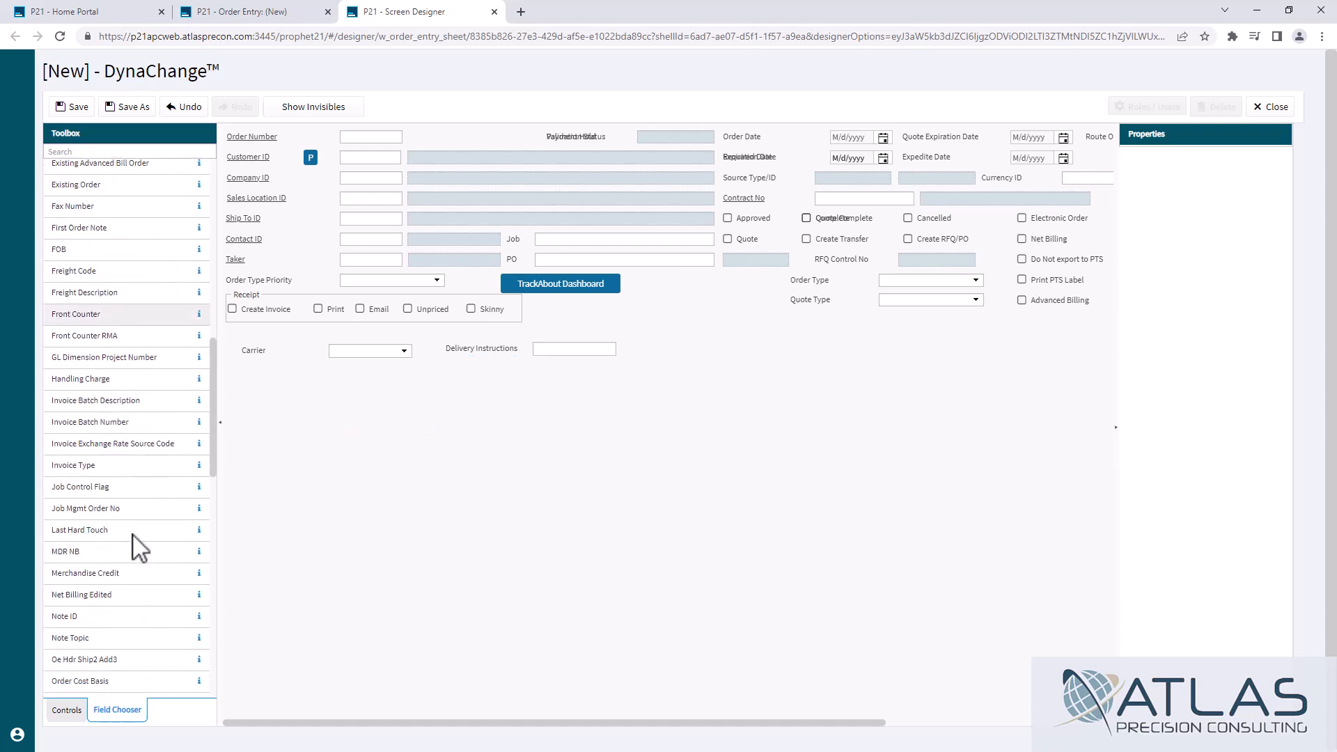
scroll(down, 3)
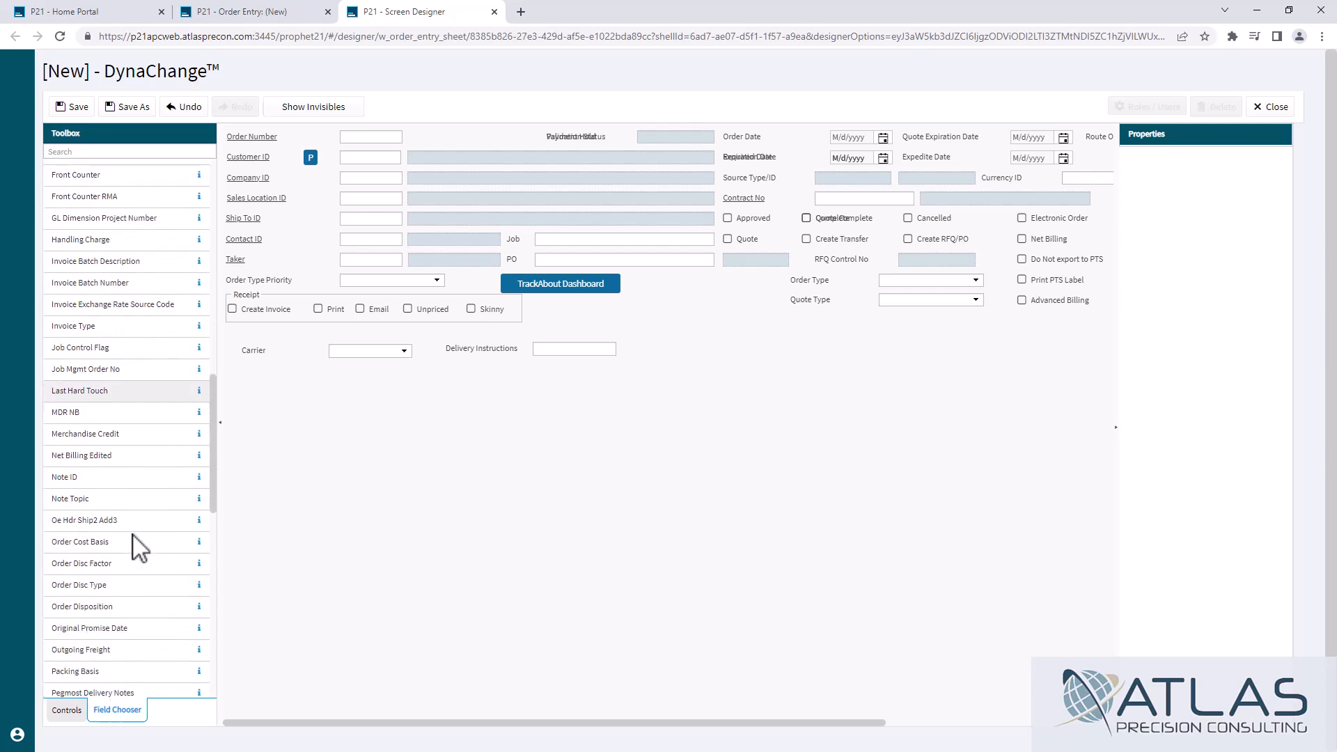
scroll(down, 3)
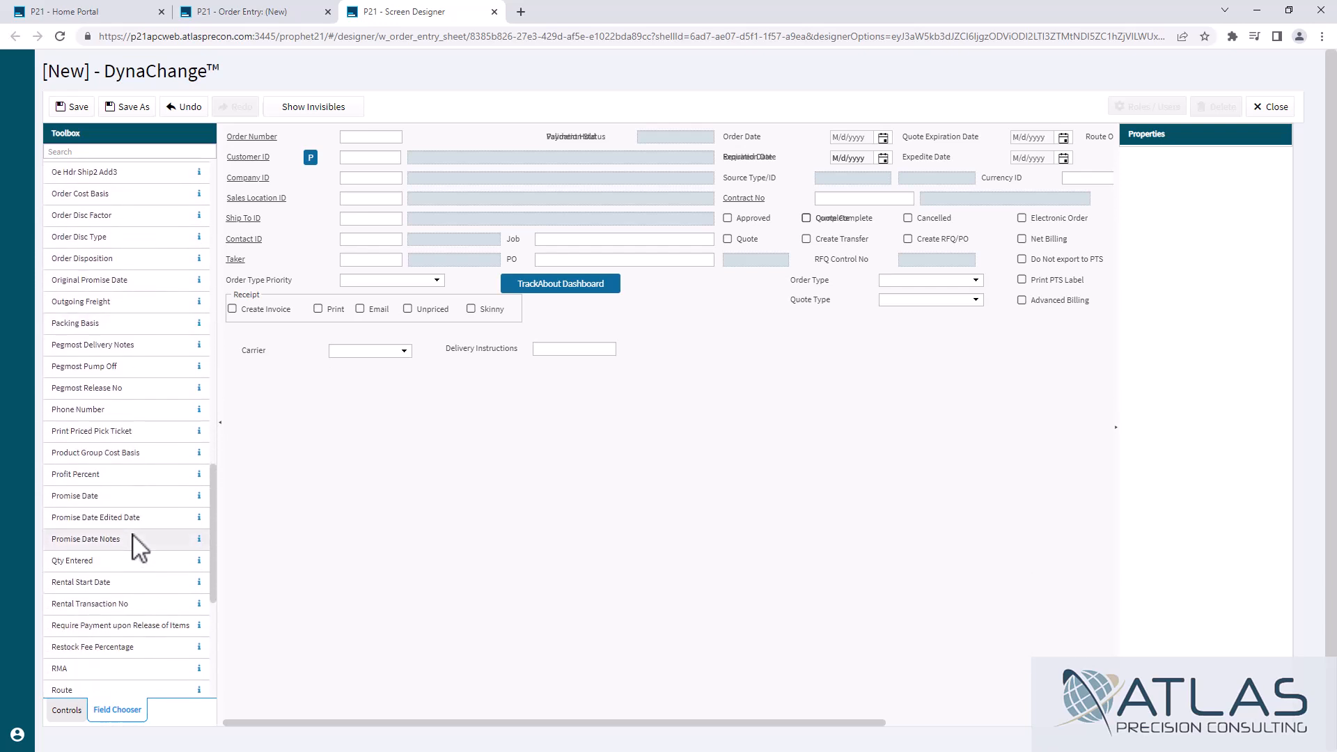
mouse_move(90, 474)
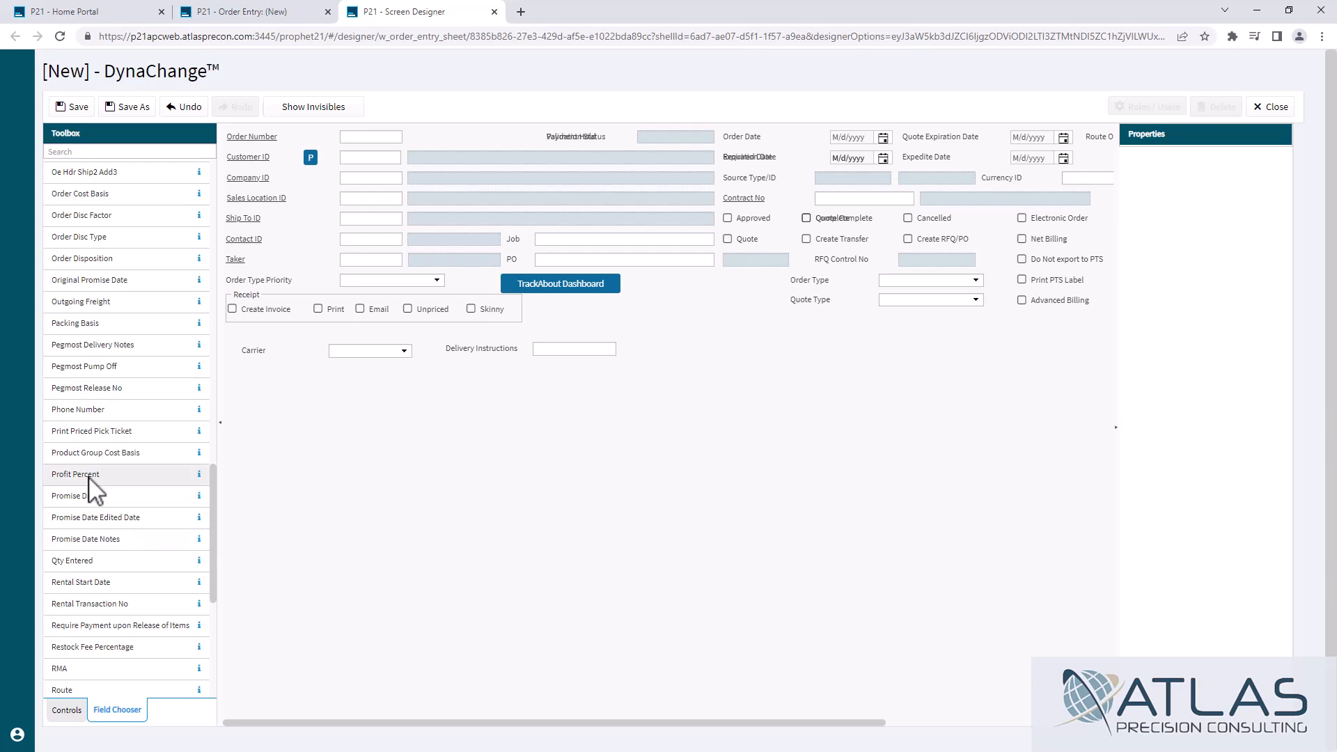
drag(85, 474, 404, 427)
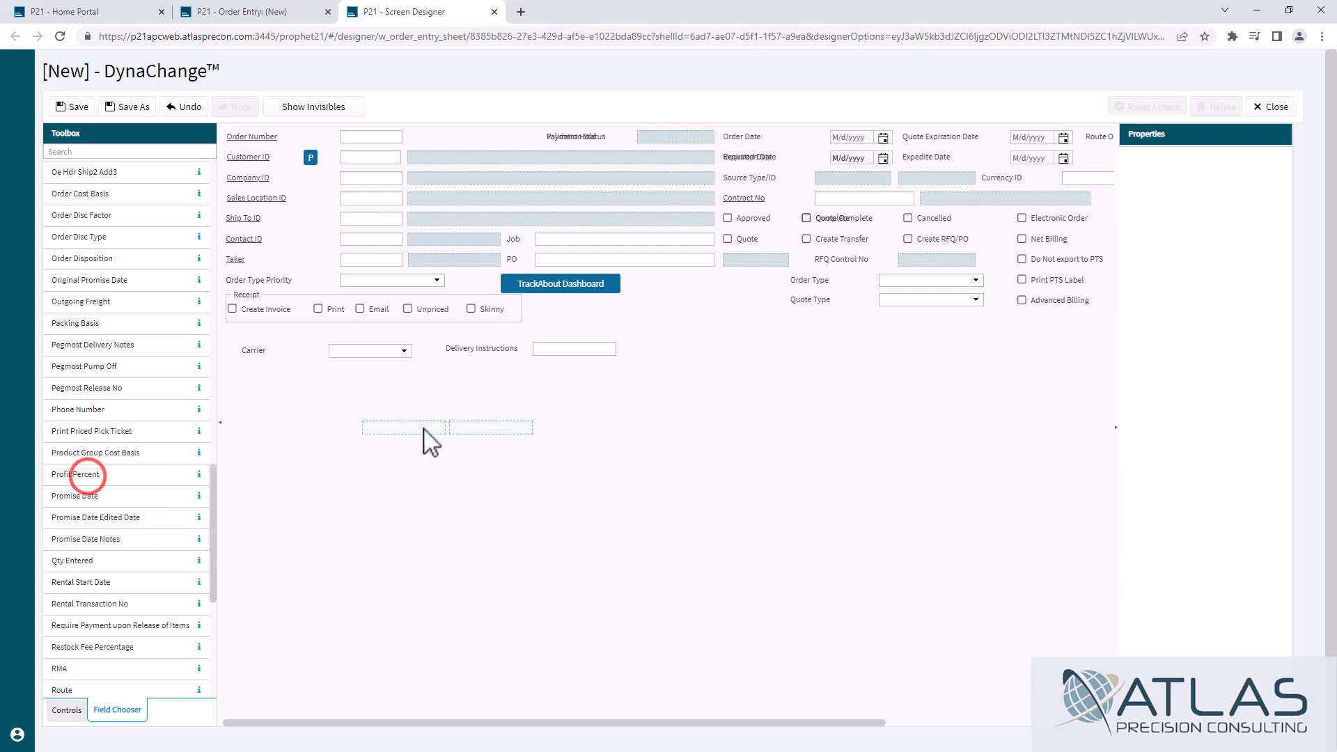
drag(426, 429, 290, 377)
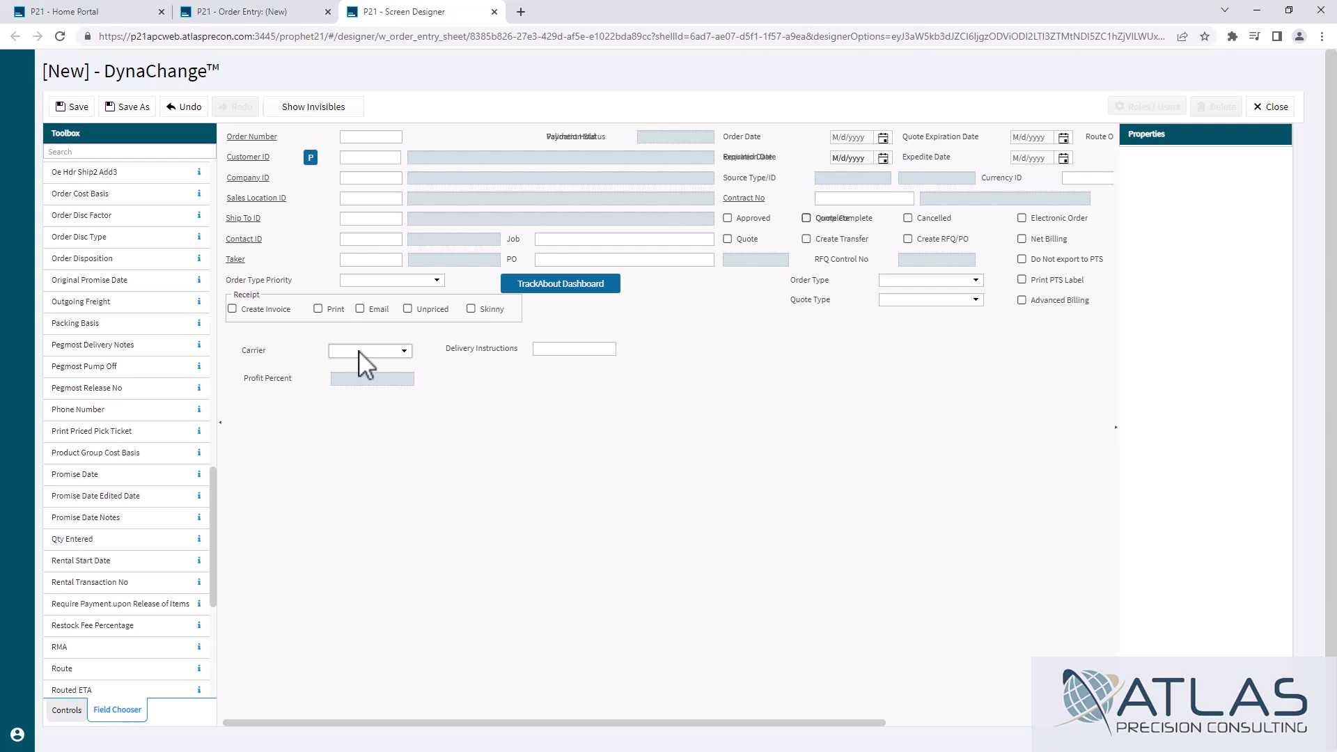
click(574, 352)
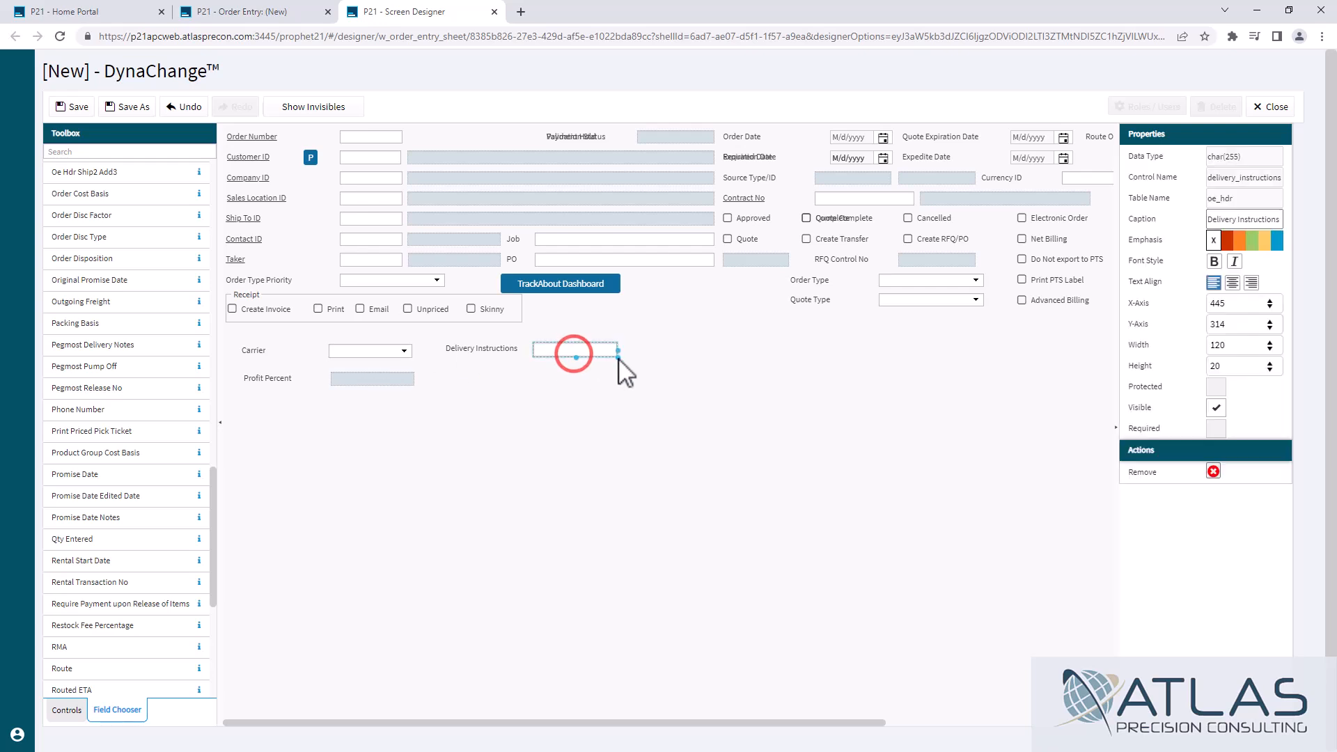
- Resize the Delivery Instructions control outward into a larger, wider box
drag(613, 351, 933, 437)
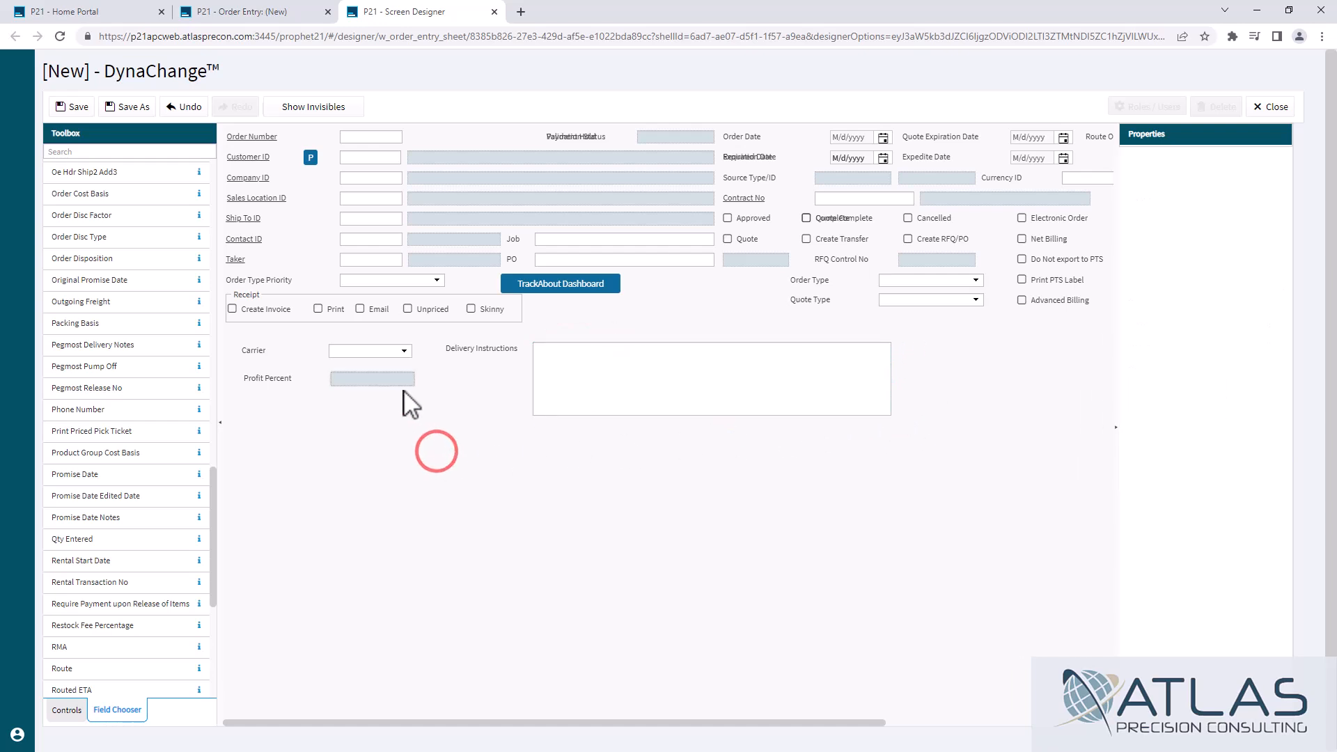
click(372, 378)
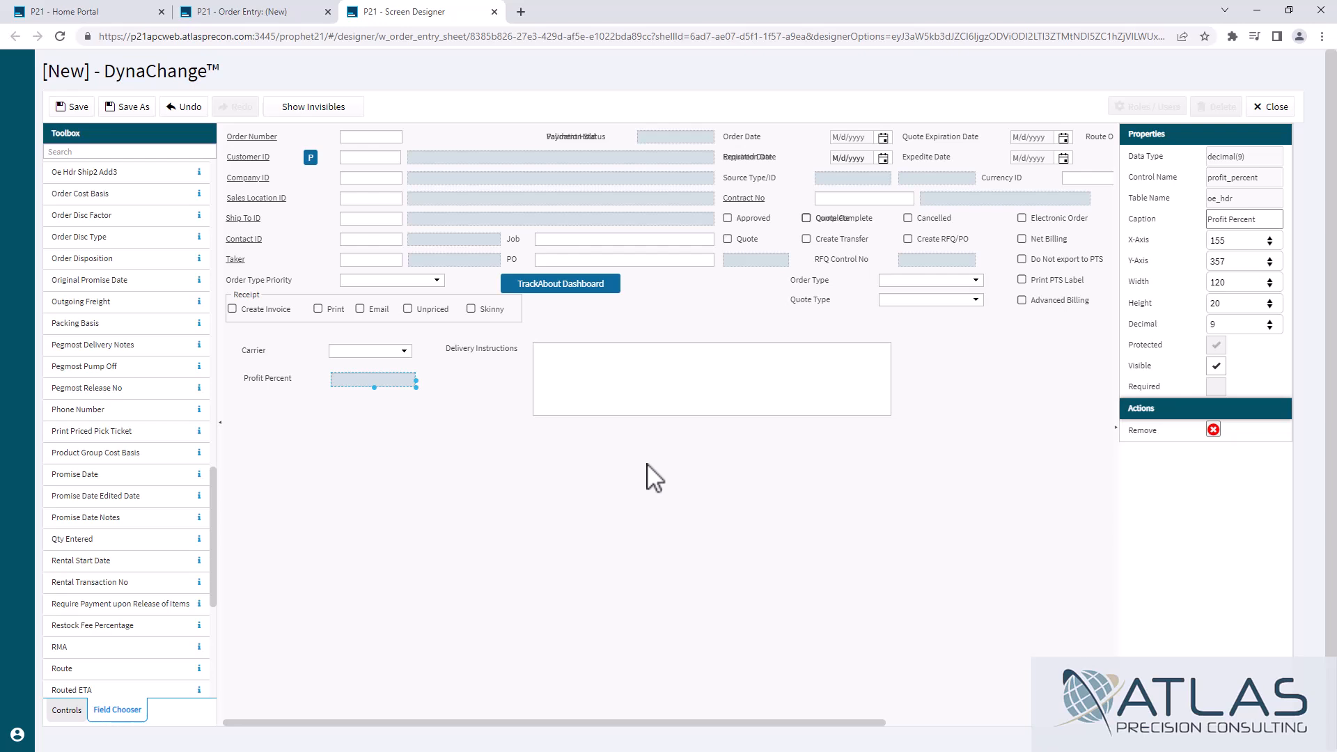
mouse_move(405, 398)
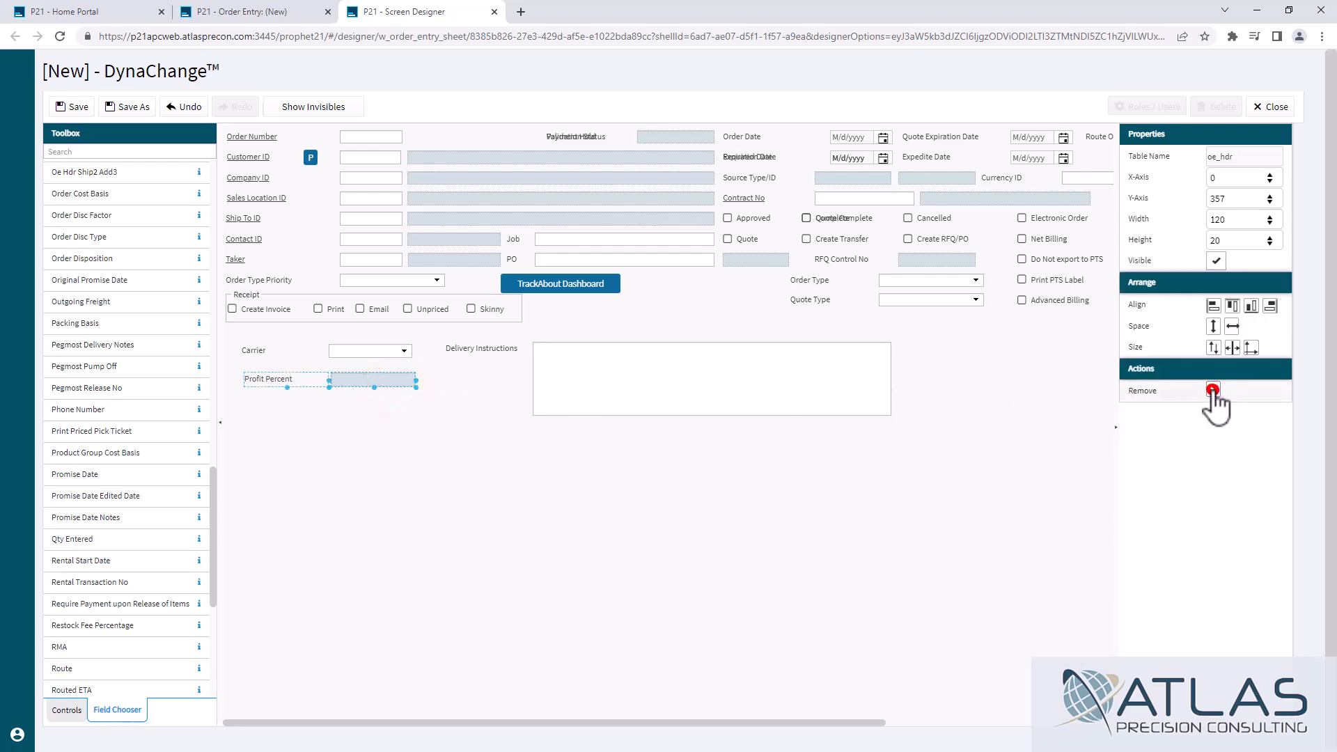
click(1212, 390)
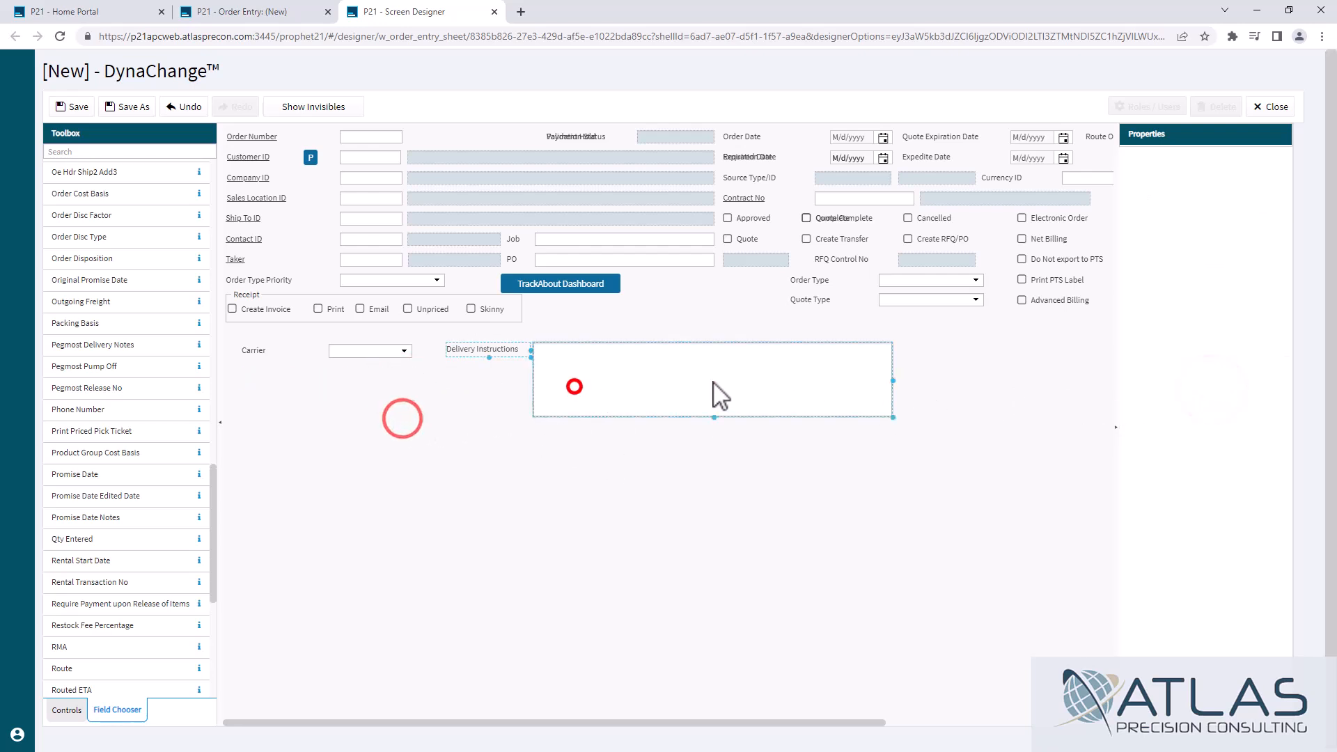
click(712, 380)
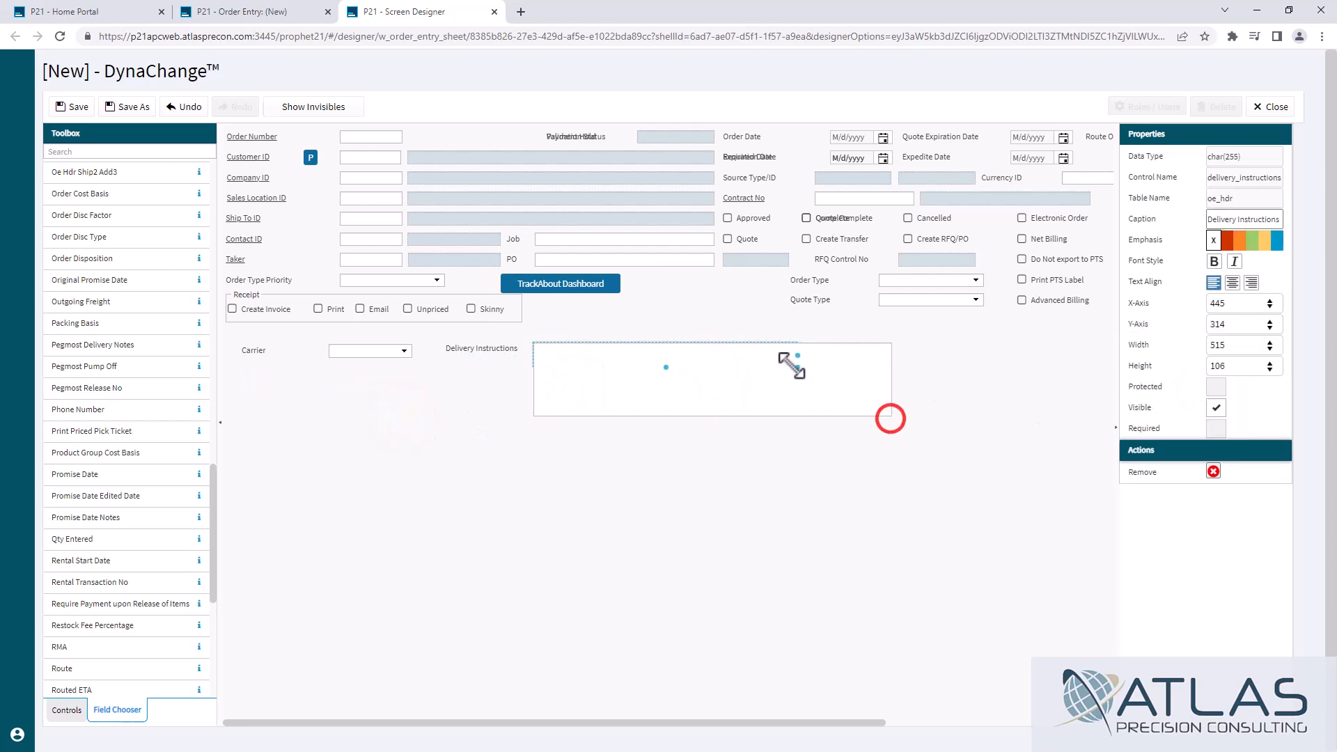
drag(890, 419, 905, 422)
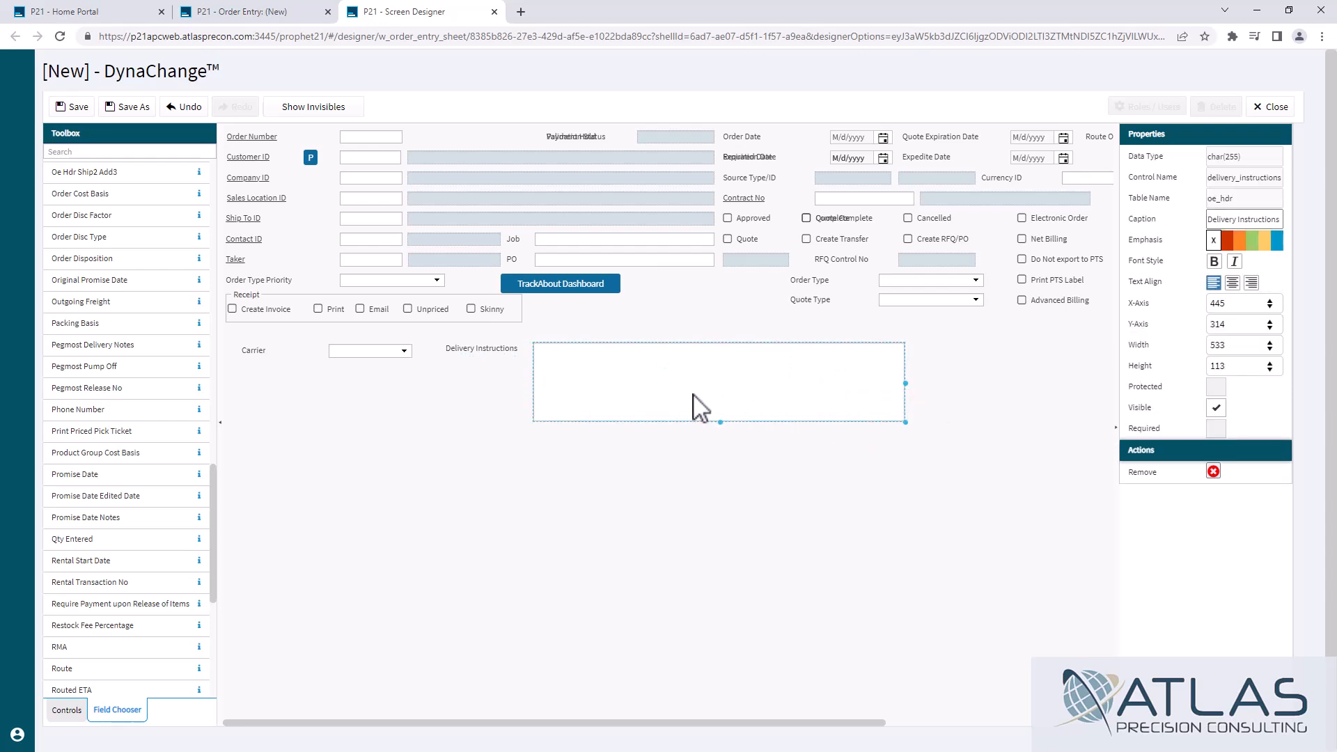
mouse_move(692, 394)
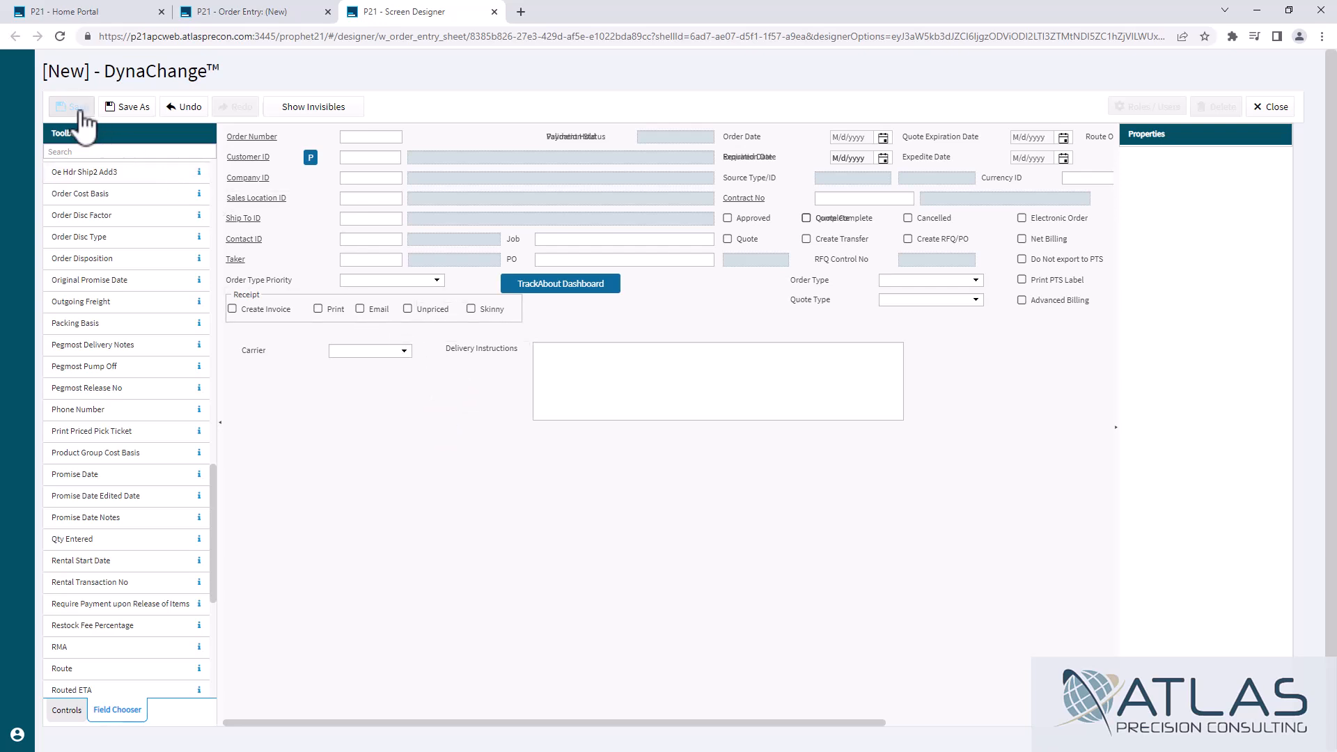
- Save the layout as version OE_Ordertab_v2, description Test, assigned to the ALL role
click(126, 106)
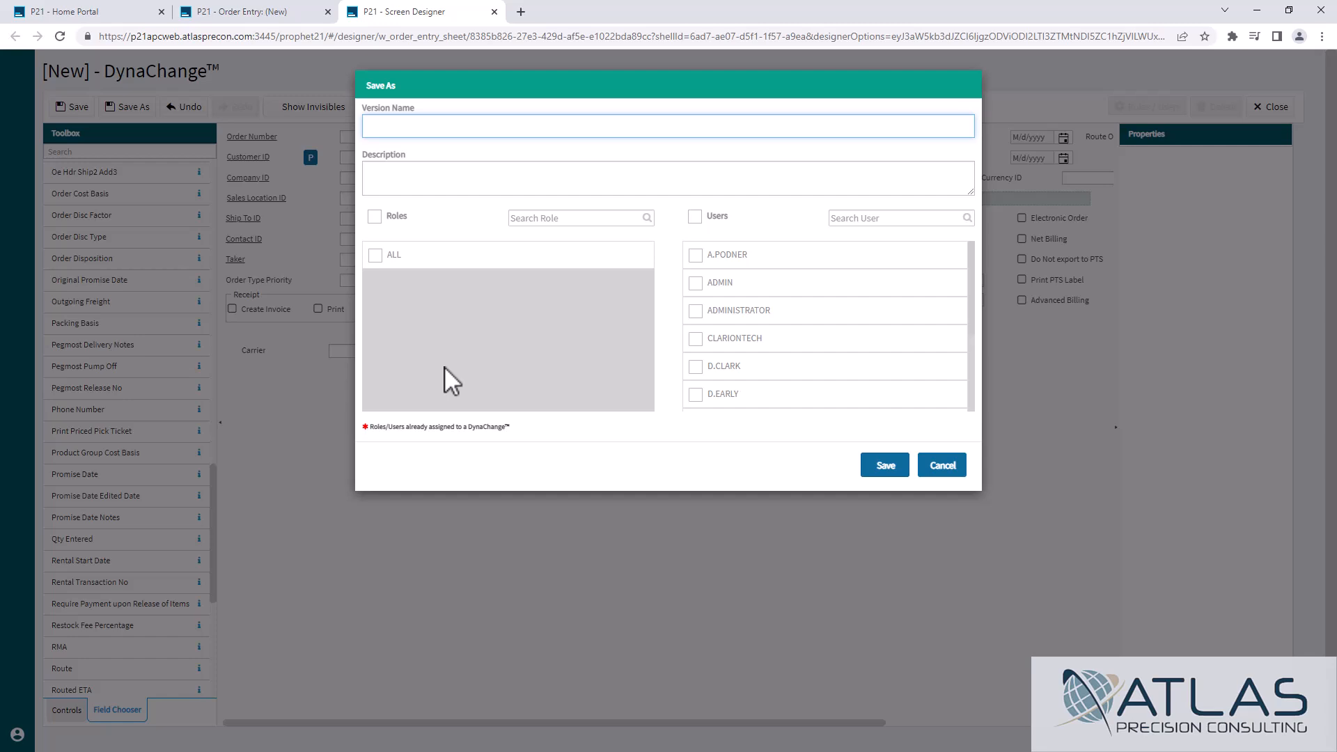
click(668, 125)
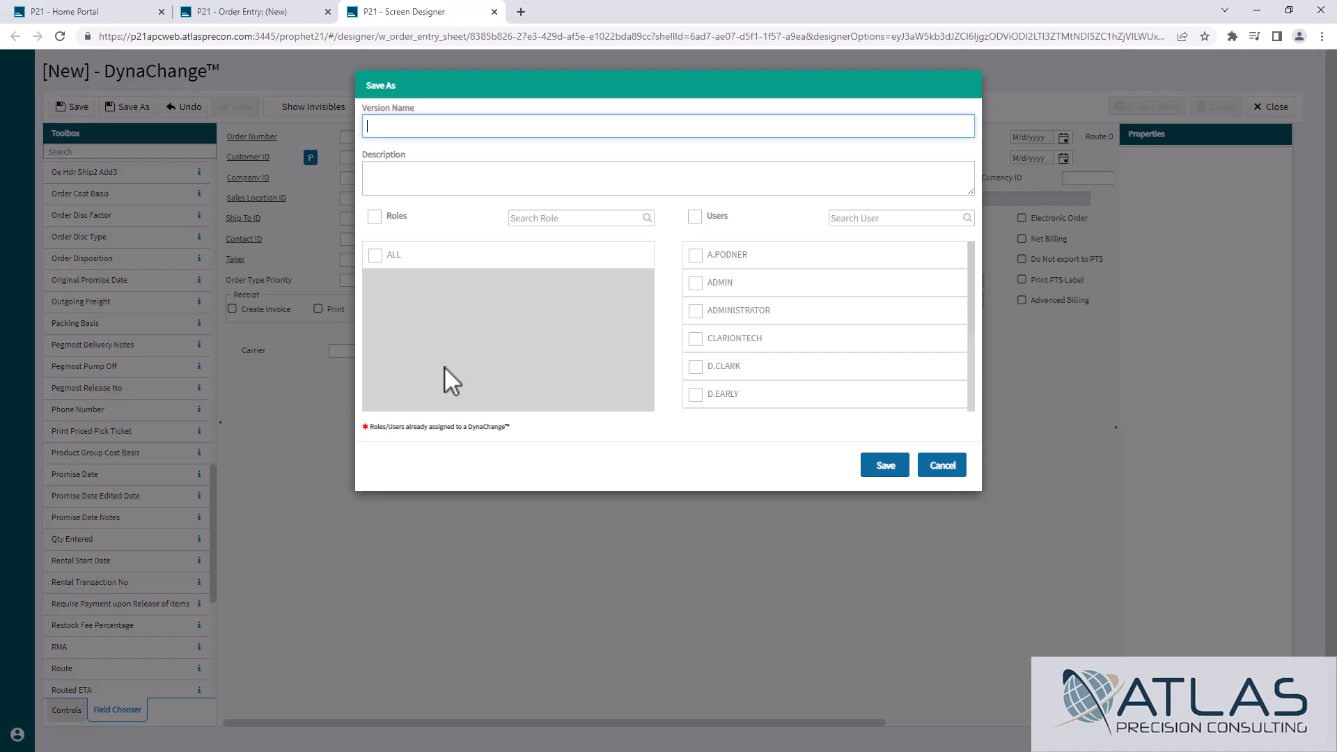
text(OE_Order)
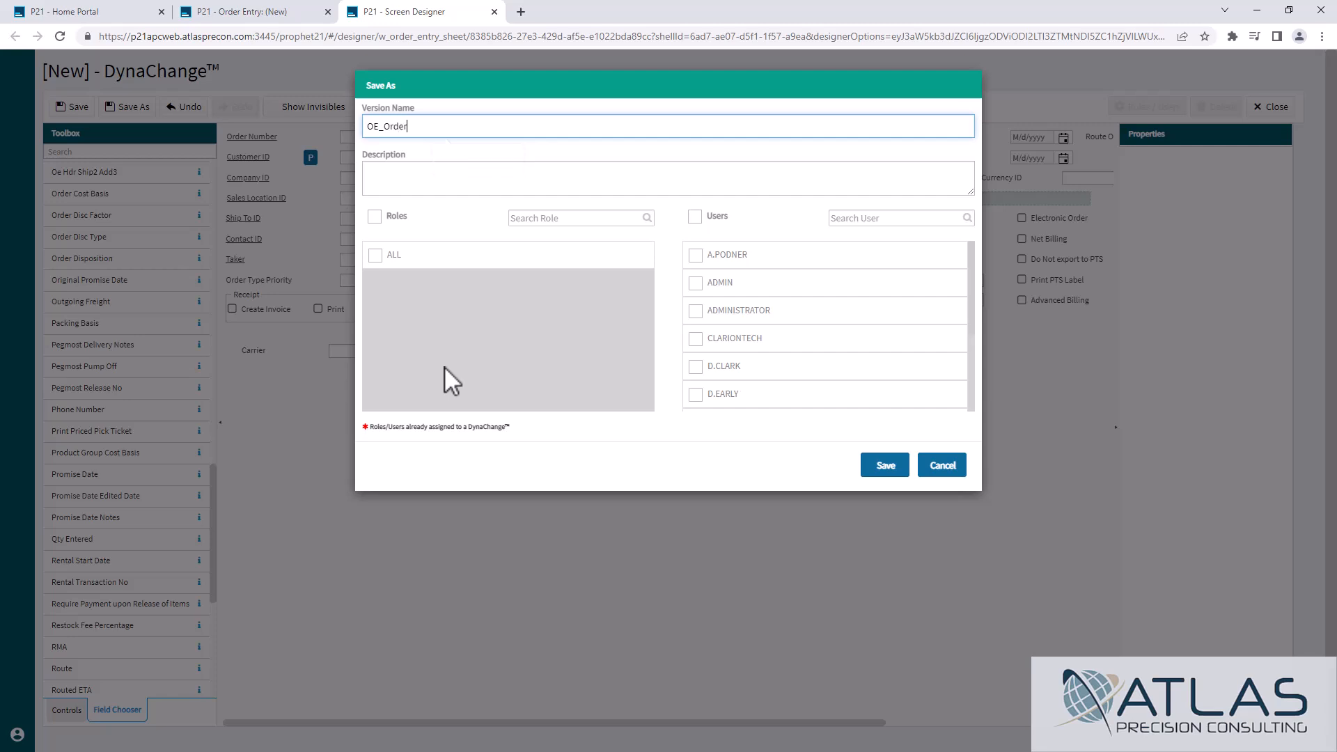
text(tab_v2)
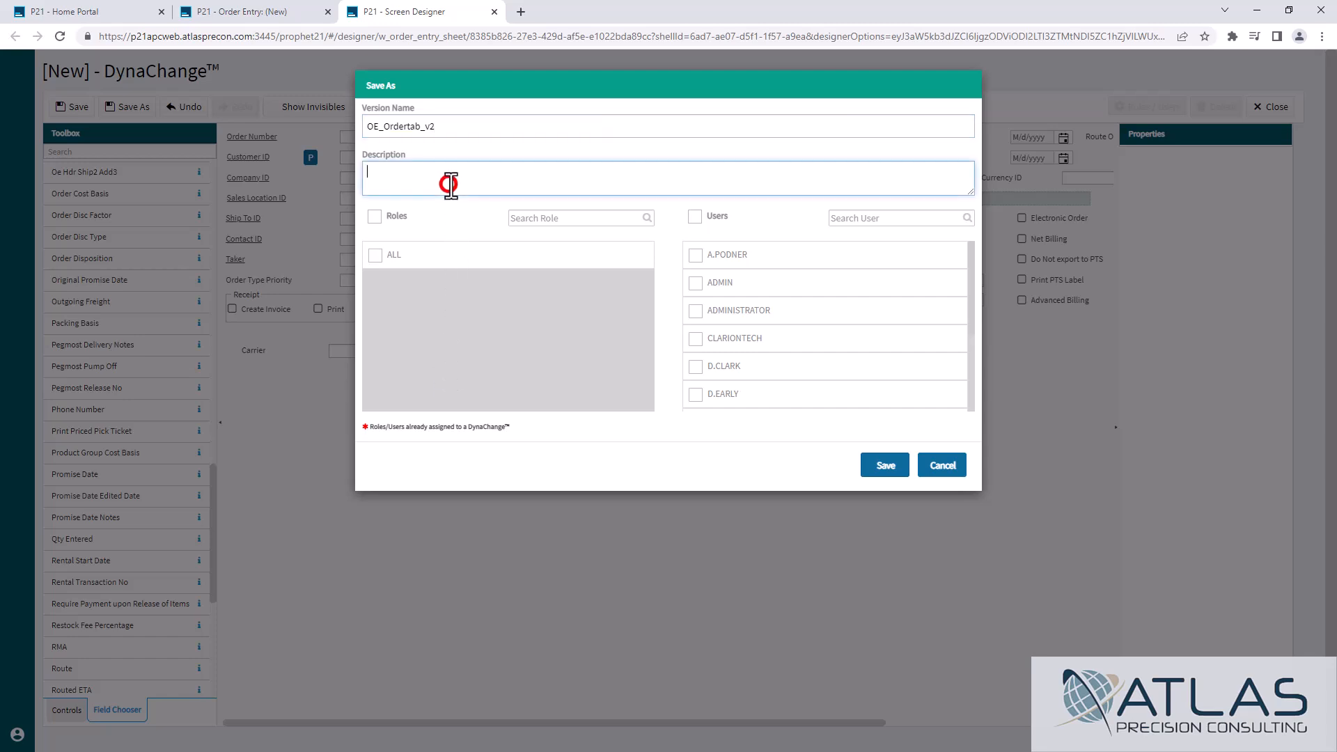
text(Test)
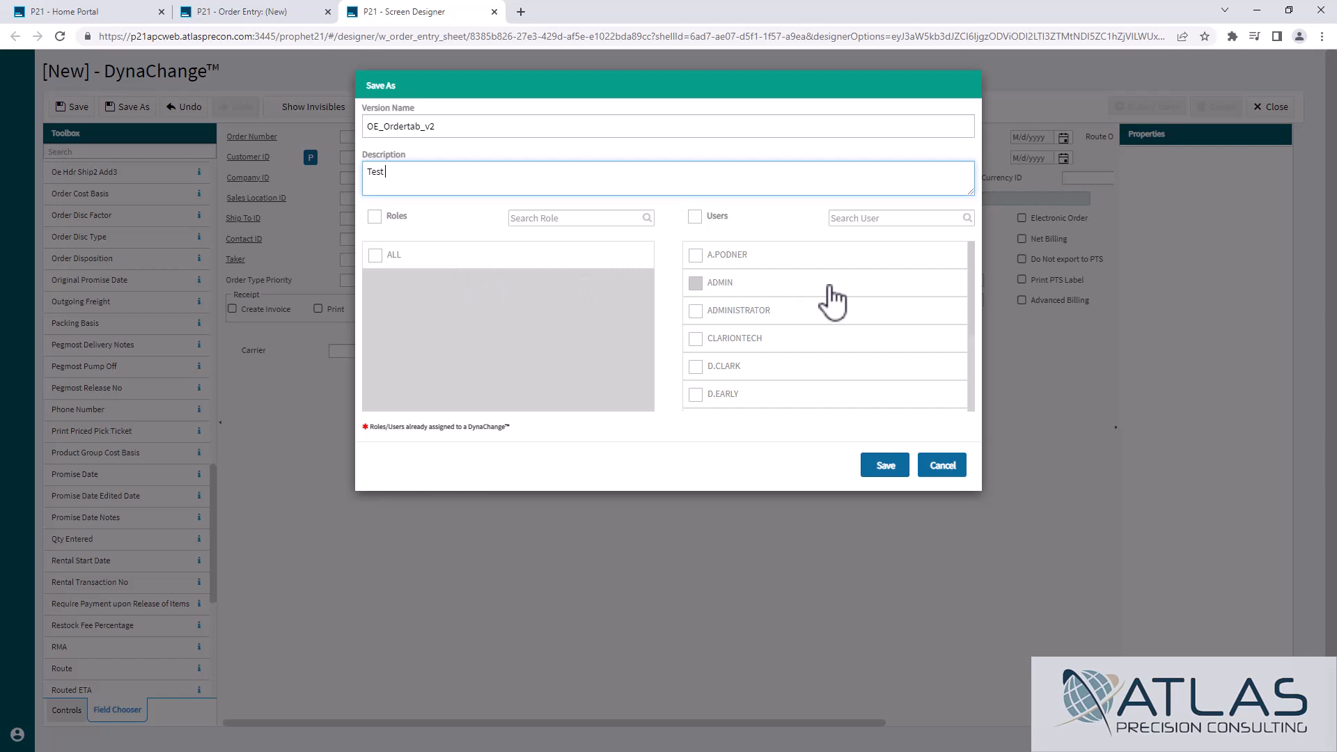
mouse_move(683, 309)
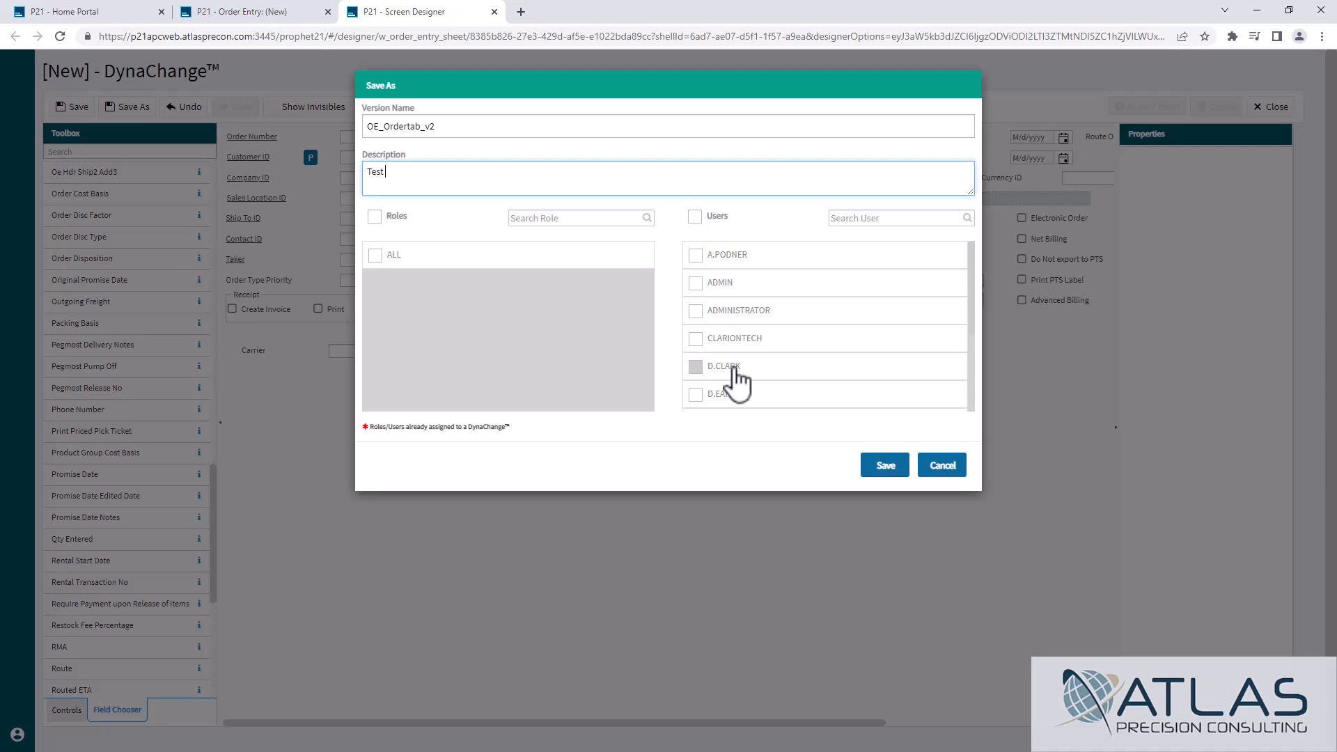
mouse_move(379, 271)
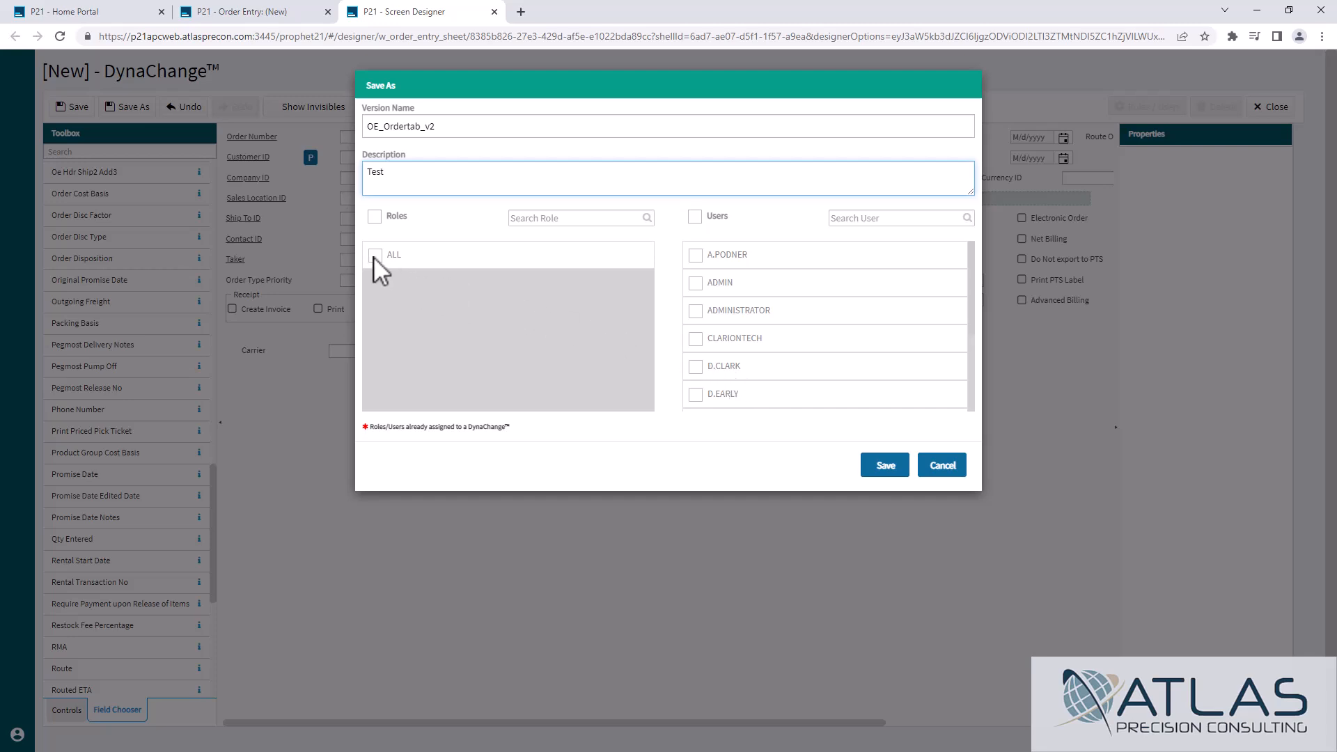
click(373, 254)
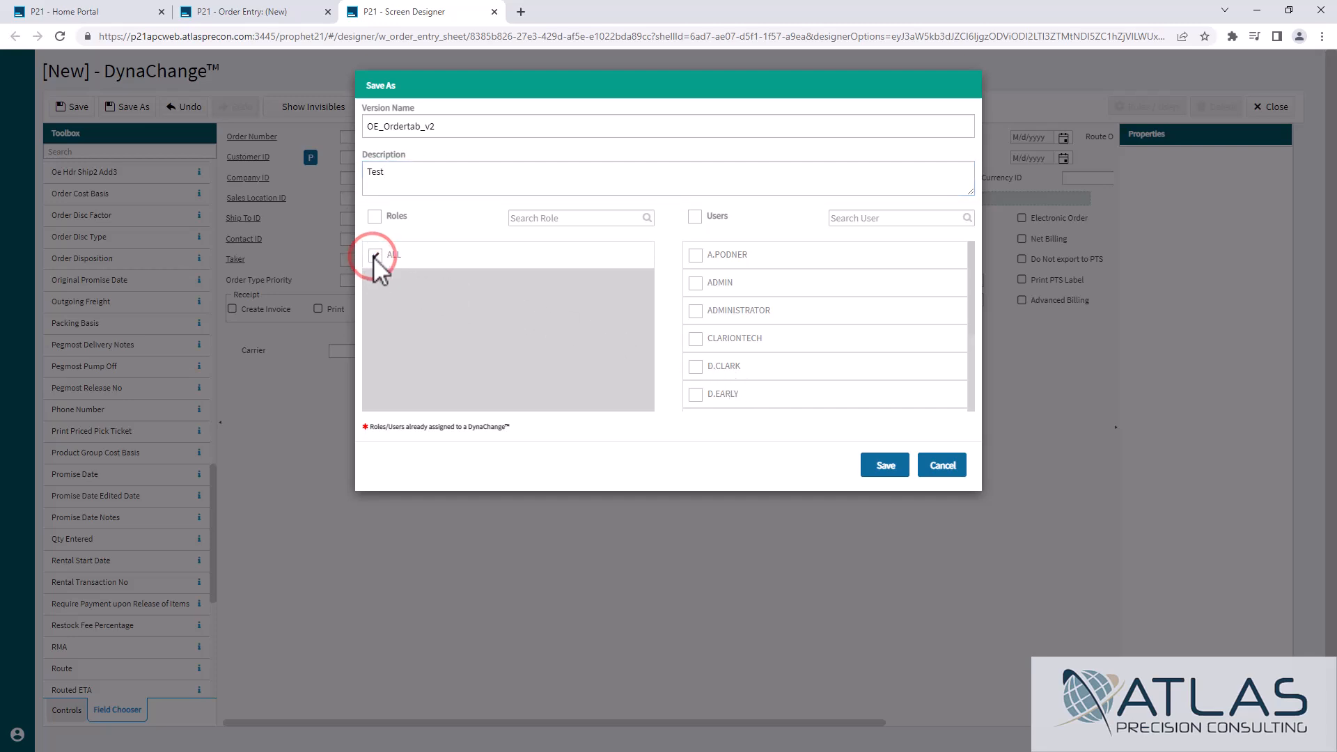
click(885, 465)
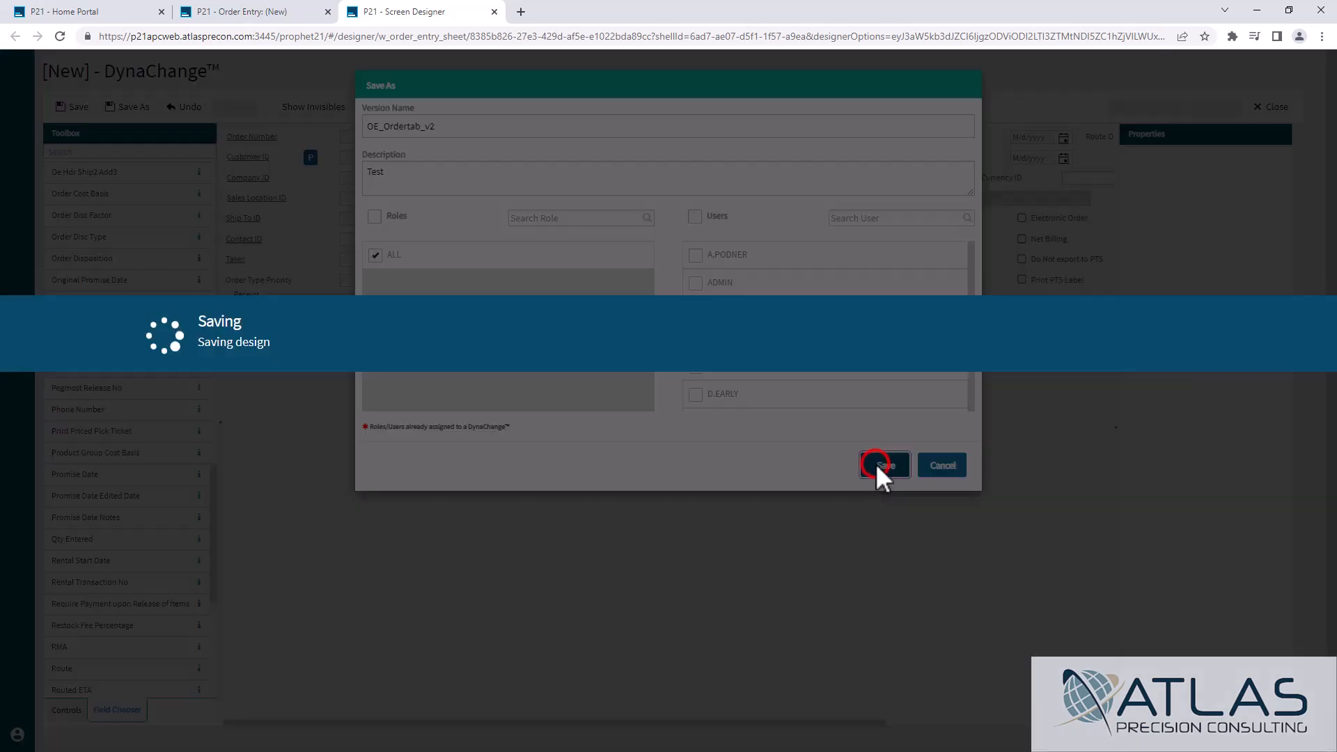
click(884, 465)
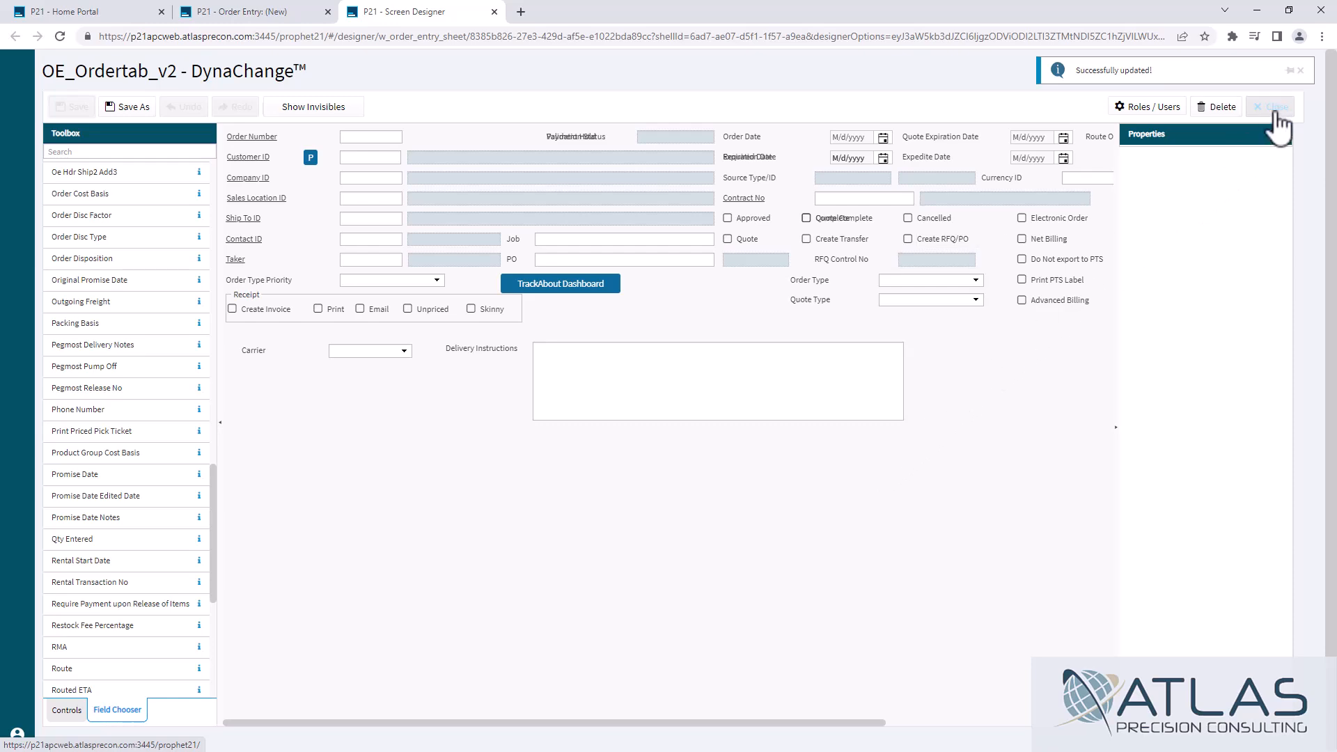
- Close the DynaChange Screen Designer to return to Order Entry
click(1270, 107)
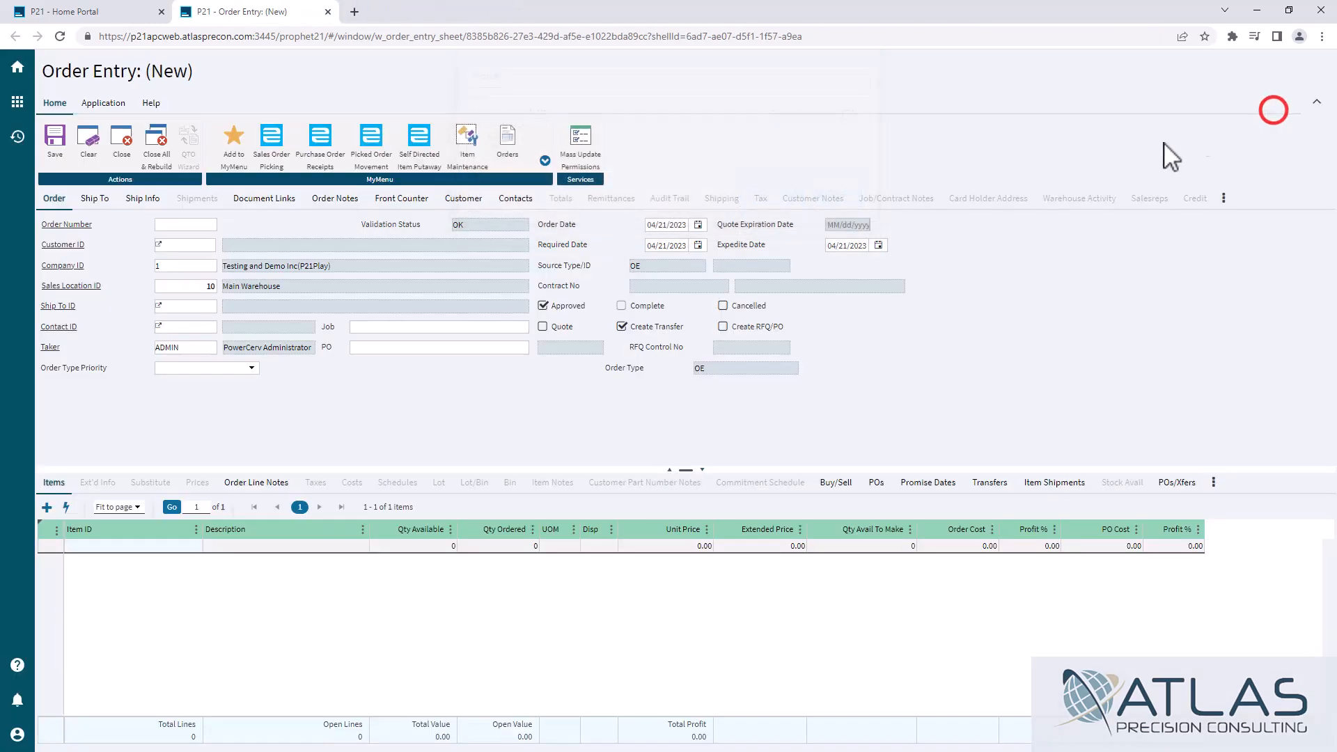
mouse_move(209, 435)
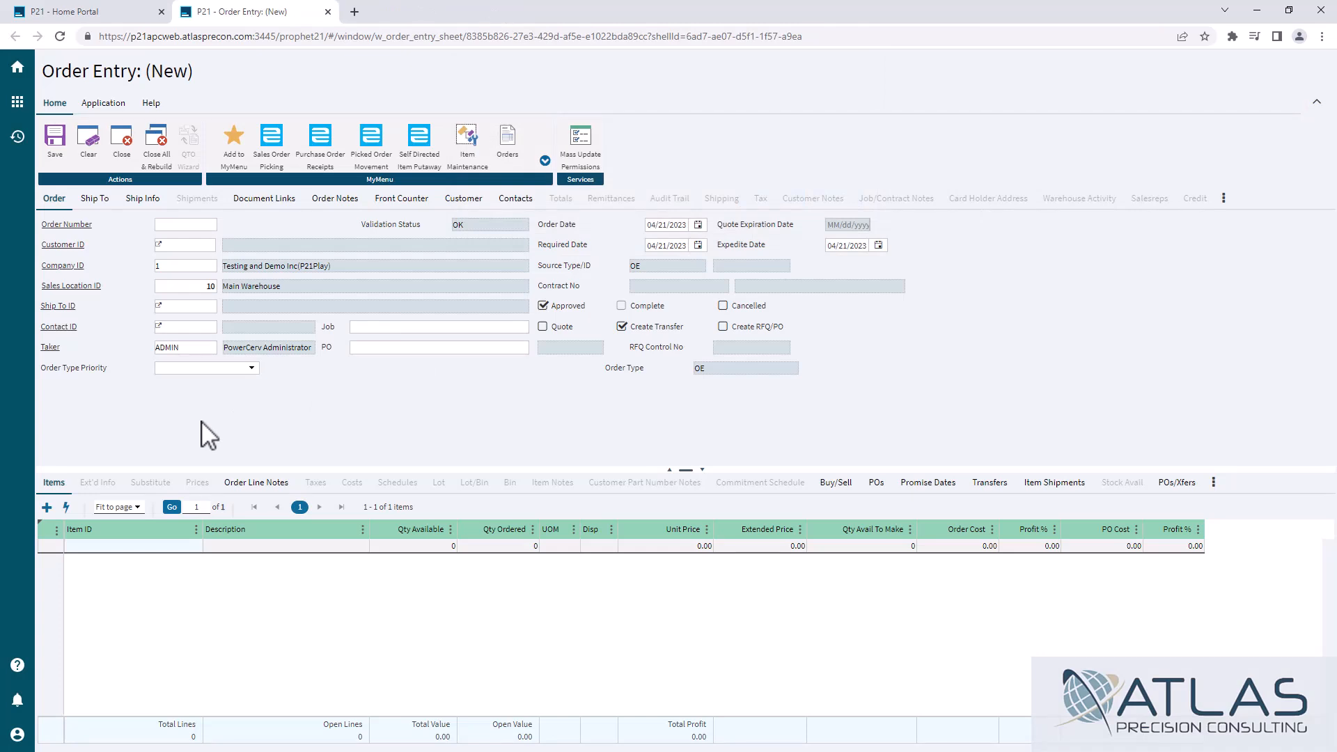
mouse_move(156, 141)
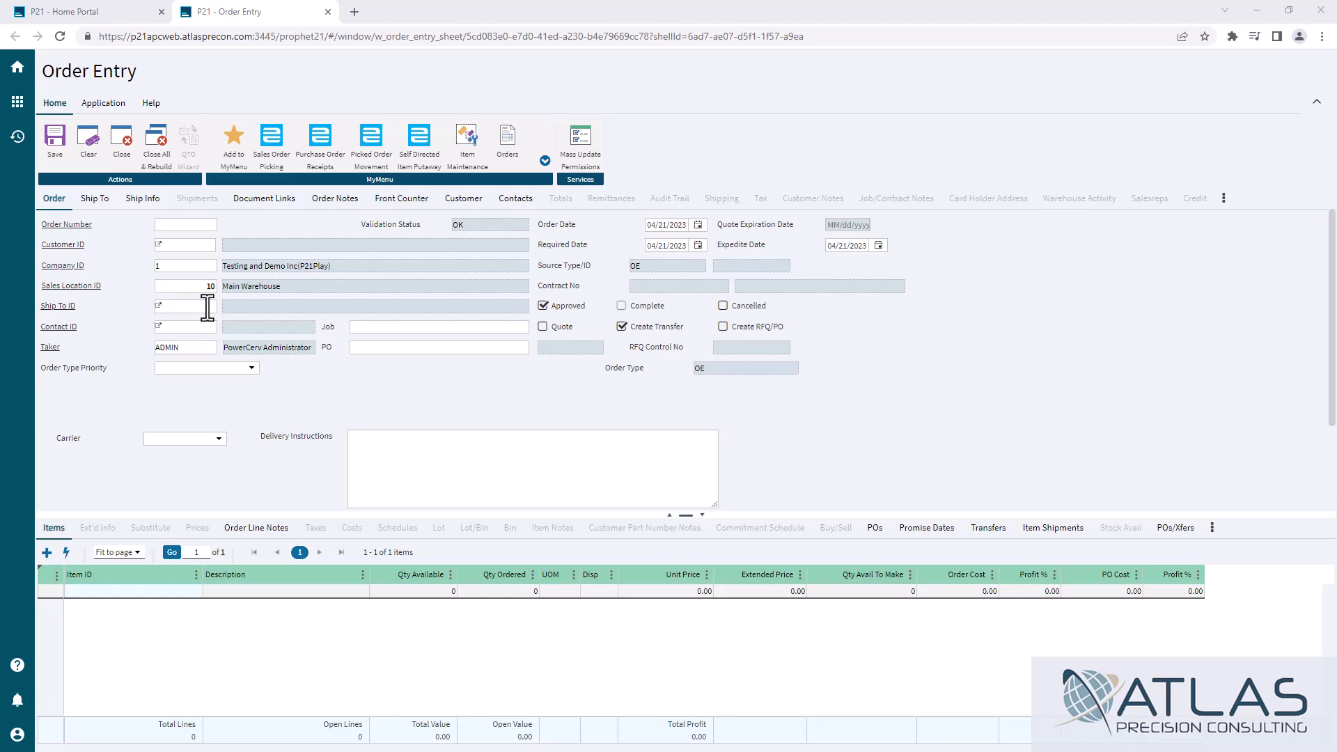
- Enter the customer, type 'use back doc' instructions, choose Default Carrier, and check Ship Info
click(184, 305)
text(100008)
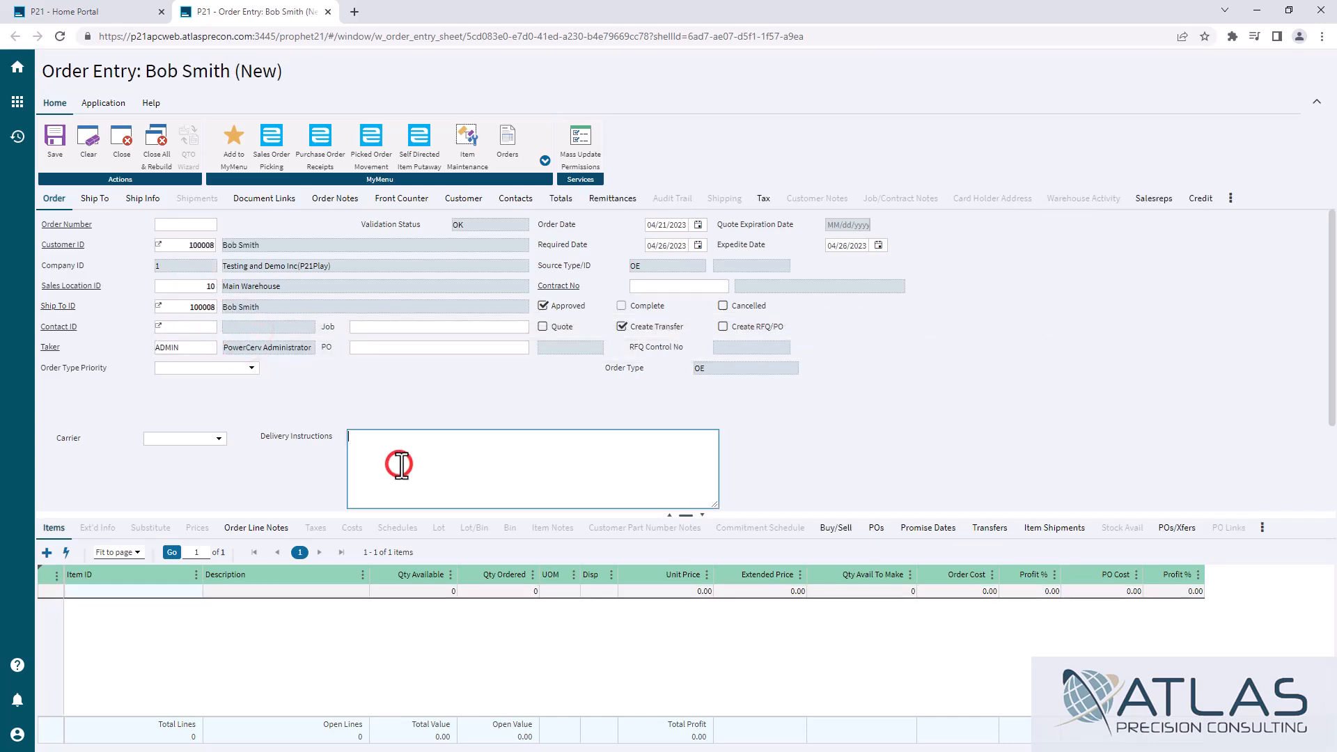
text(use)
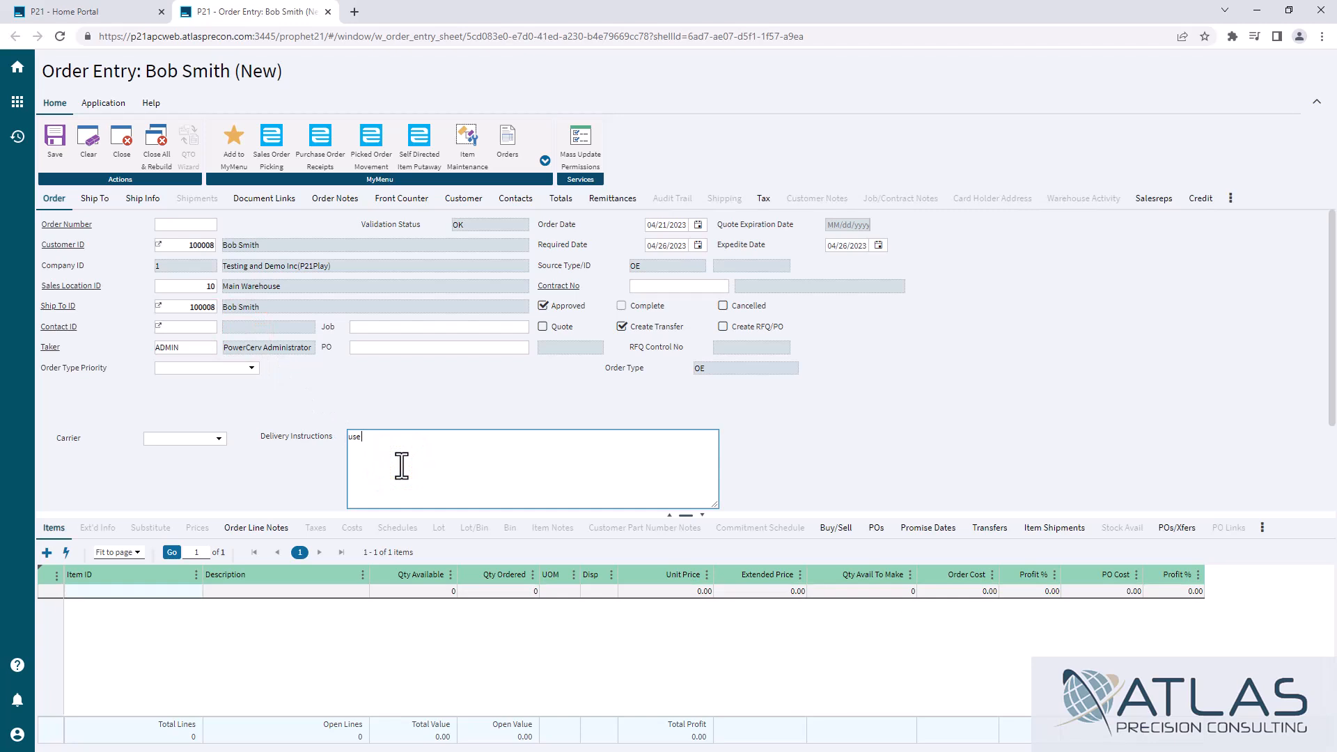
text(back dock)
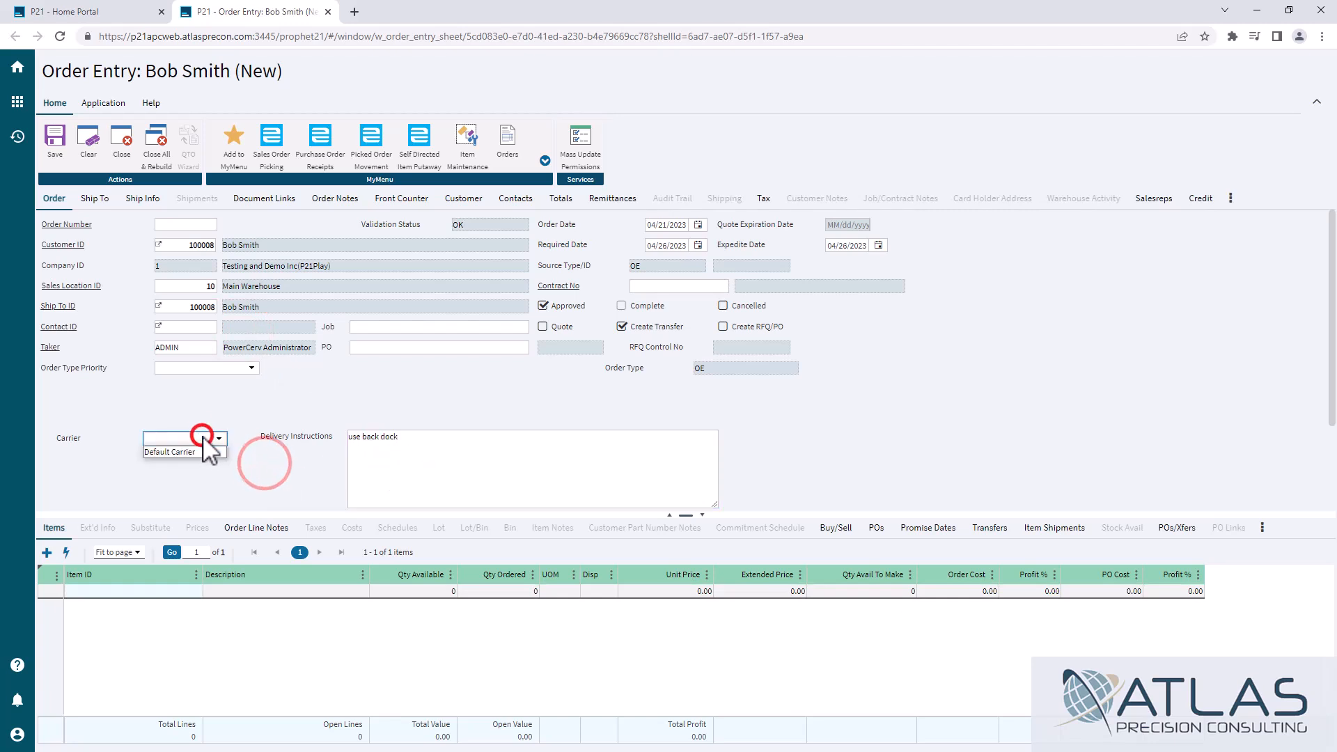
click(170, 453)
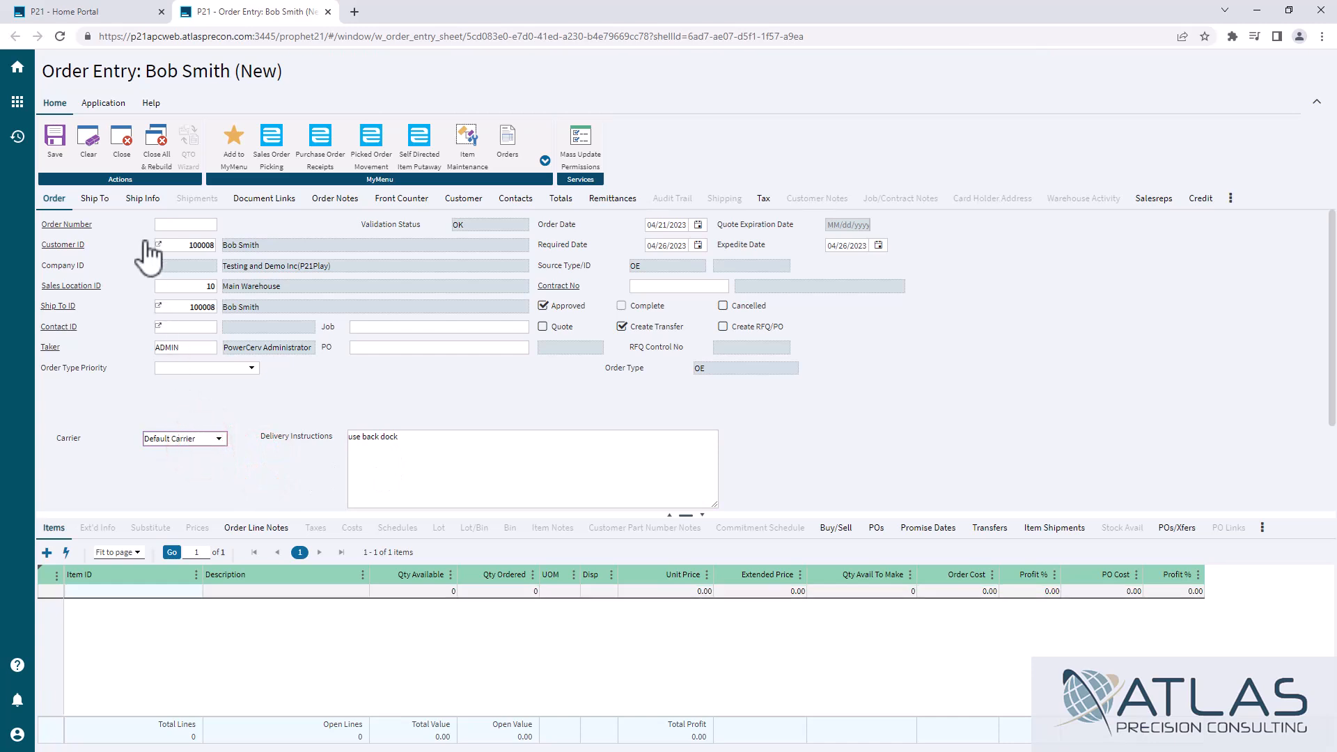
click(143, 198)
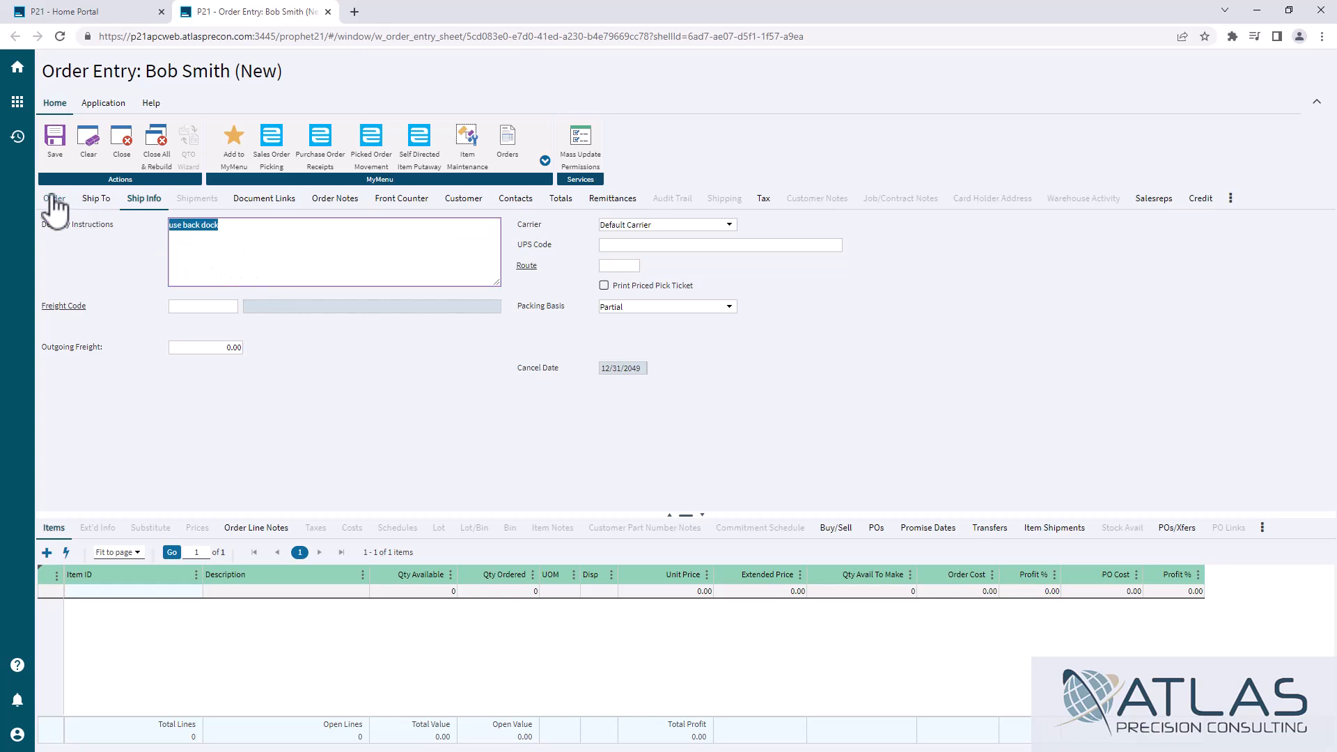
click(53, 198)
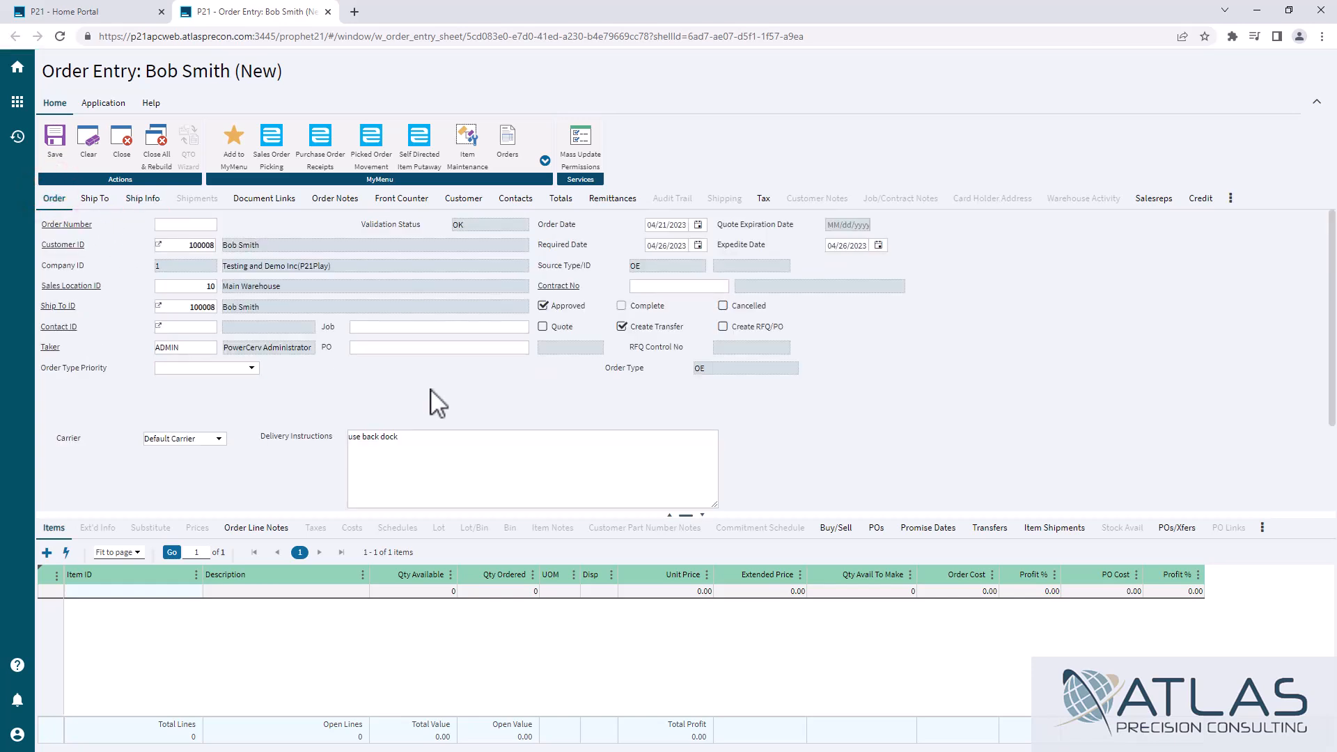